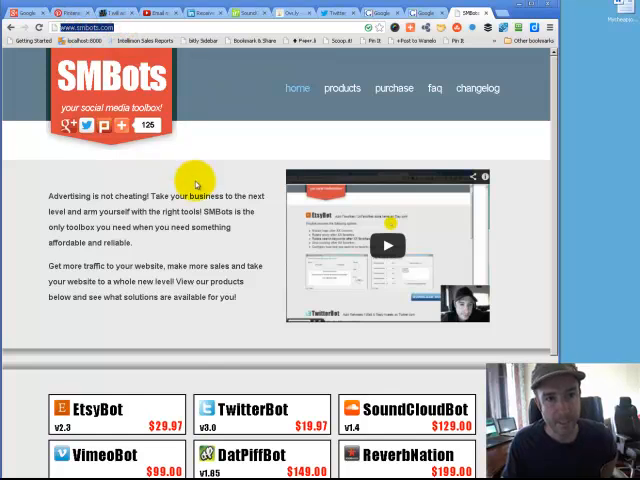
# Step: Scroll the SMBots bot list and open the TweepiBot product tile
pyautogui.scroll(-3)
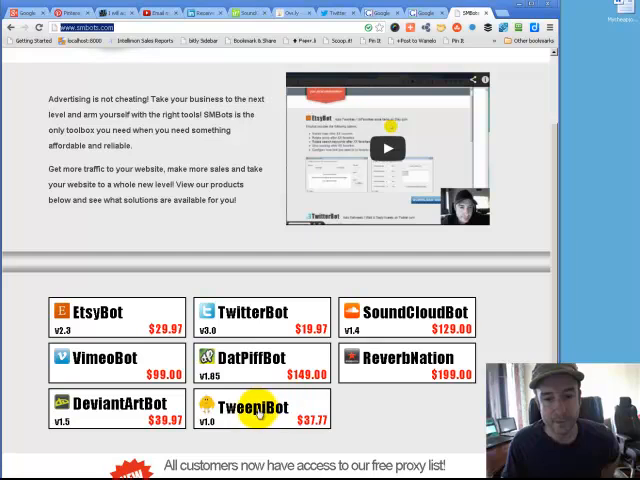
pyautogui.click(256, 408)
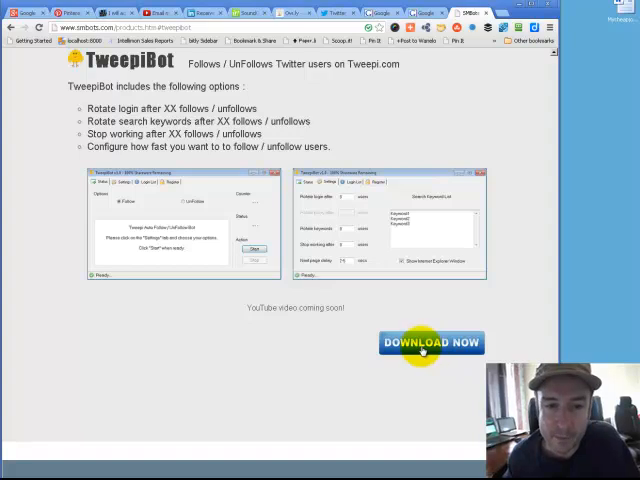
# Step: Download TweepiBot and install it in English to the default folder
pyautogui.click(431, 342)
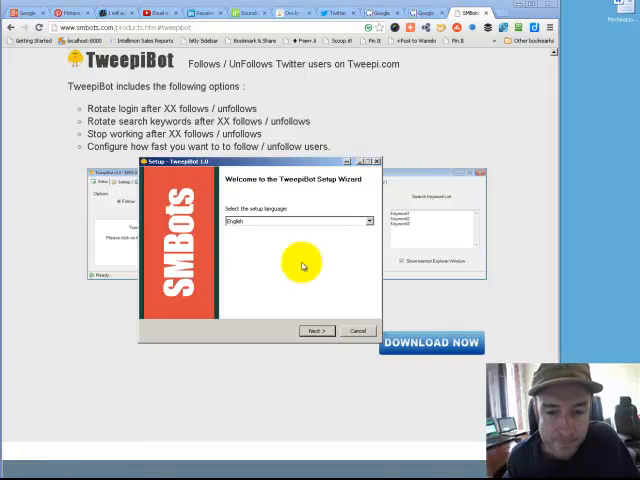
pyautogui.click(317, 330)
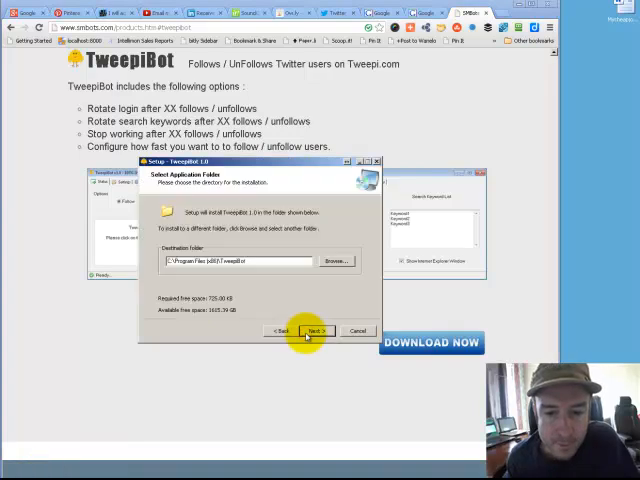
pyautogui.click(317, 331)
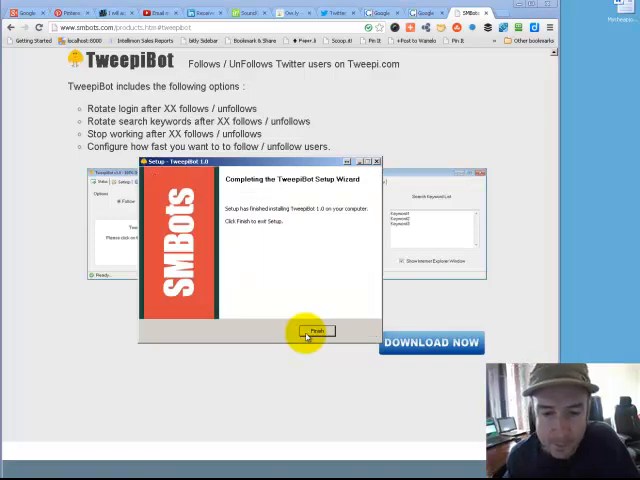
pyautogui.click(317, 331)
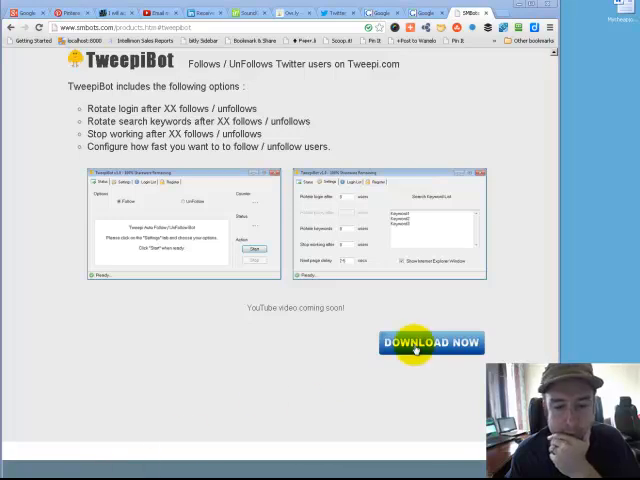
# Step: Rerun the setup, uninstall the existing TweepiBot copy, and accept the install folder
pyautogui.click(431, 342)
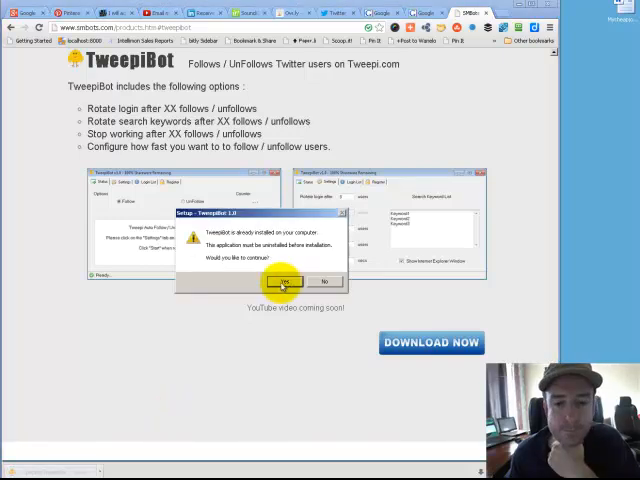
pyautogui.click(286, 281)
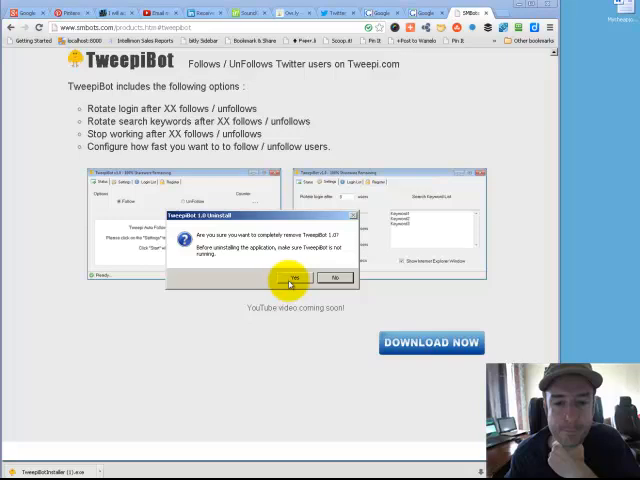
pyautogui.click(290, 277)
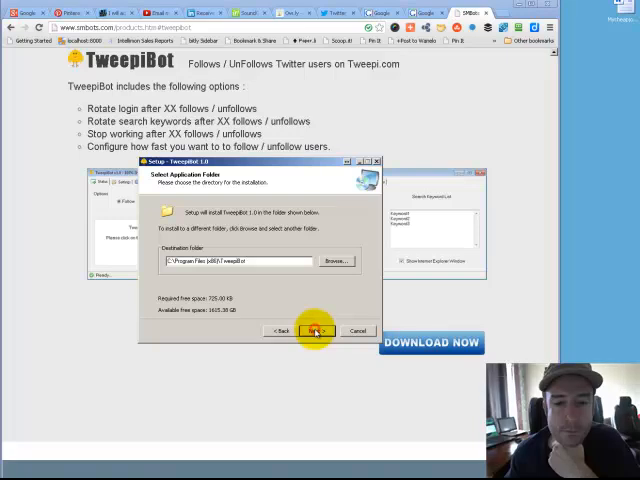
pyautogui.click(318, 330)
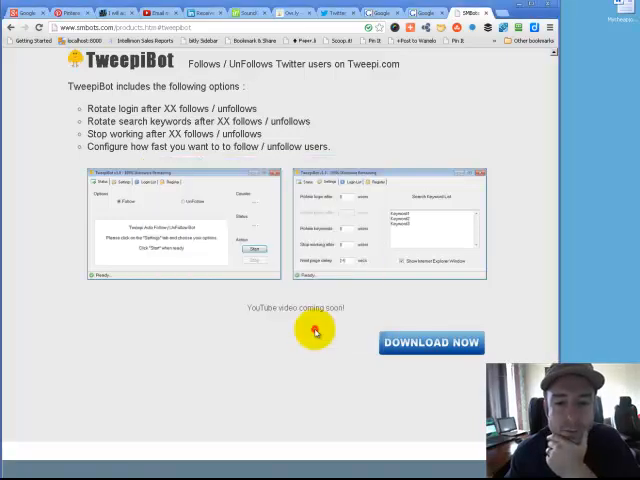
pyautogui.moveTo(295, 220)
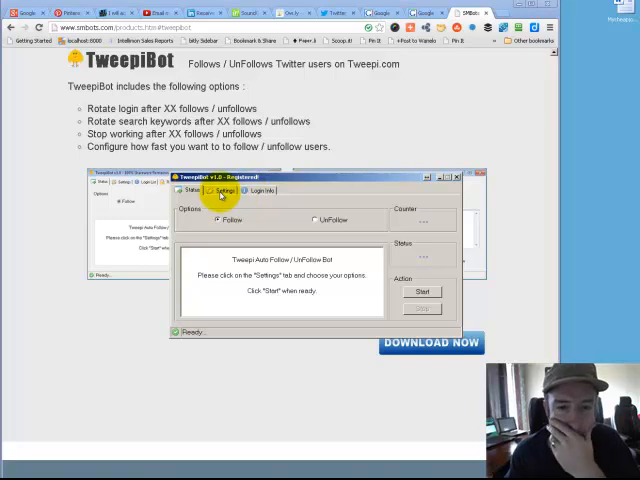
# Step: On the Settings tab, select the placeholder keywords and the rotate-login user count
pyautogui.click(227, 190)
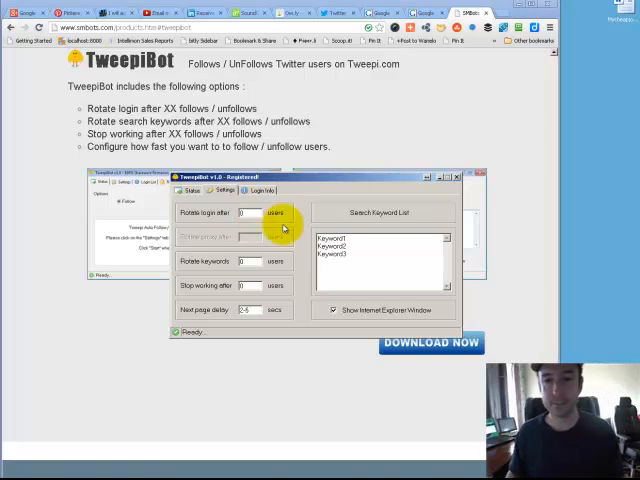
pyautogui.click(340, 240)
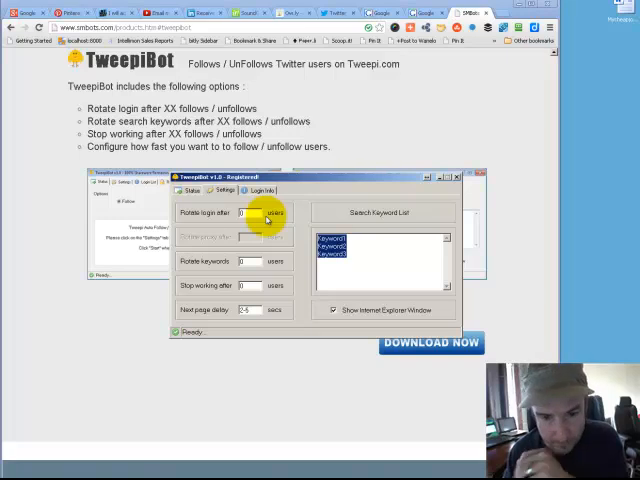
pyautogui.click(248, 260)
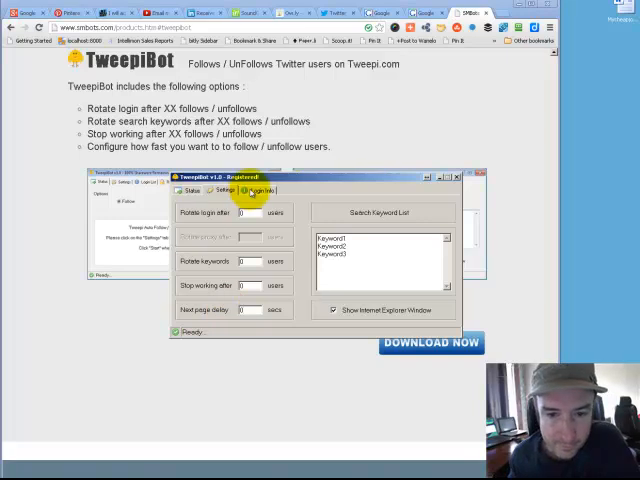
# Step: View the Login Info list showing username:password and username:password:proxy:port formats
pyautogui.click(263, 191)
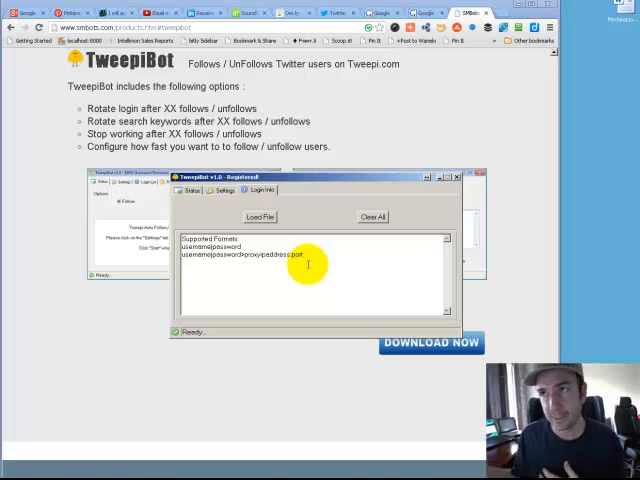
pyautogui.click(222, 190)
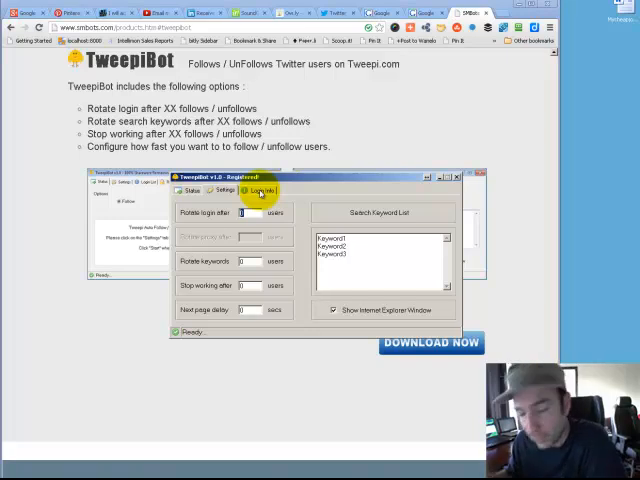
pyautogui.click(260, 191)
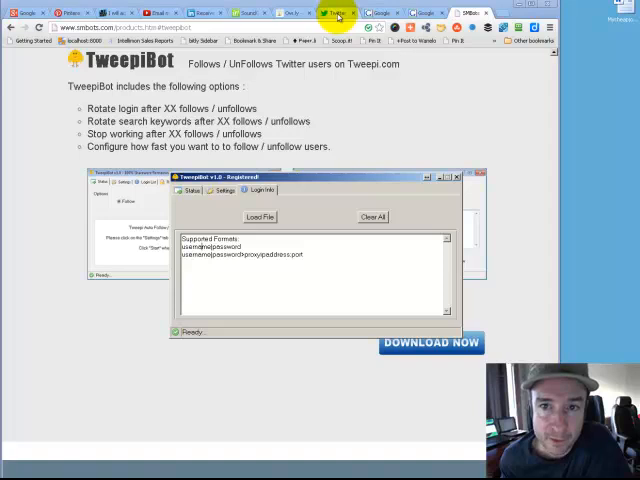
# Step: Log in to Tweepi via Twitter and authorize the app
pyautogui.click(337, 12)
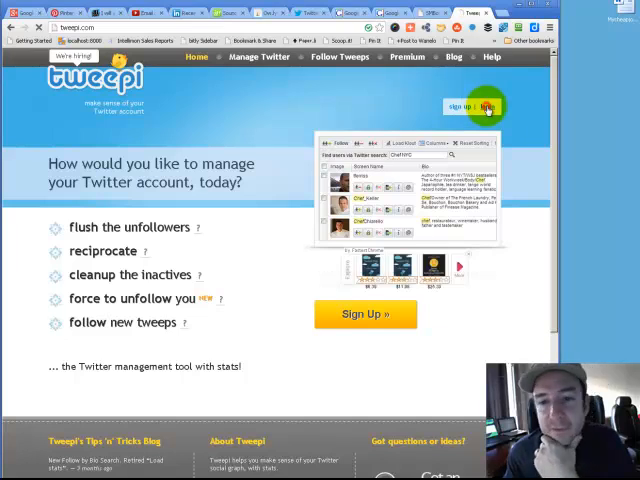
pyautogui.click(470, 107)
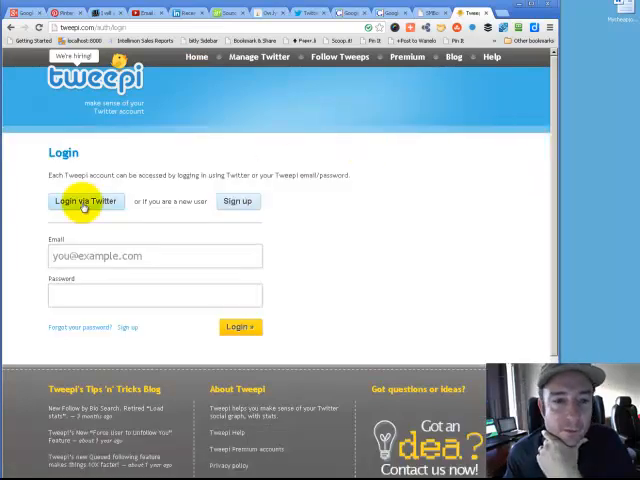
pyautogui.click(85, 201)
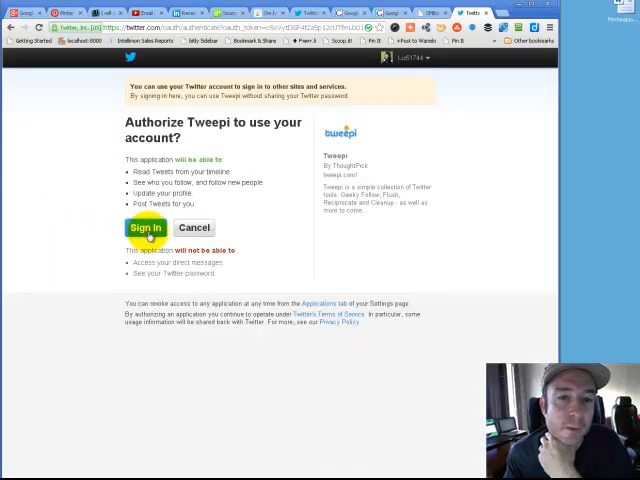
pyautogui.click(146, 228)
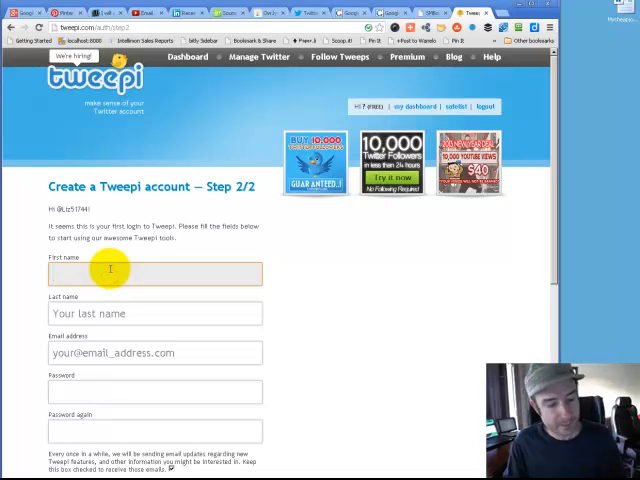
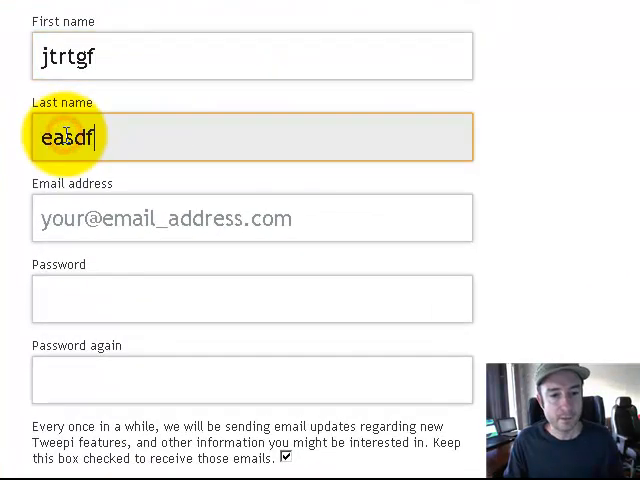
pyautogui.click(253, 218)
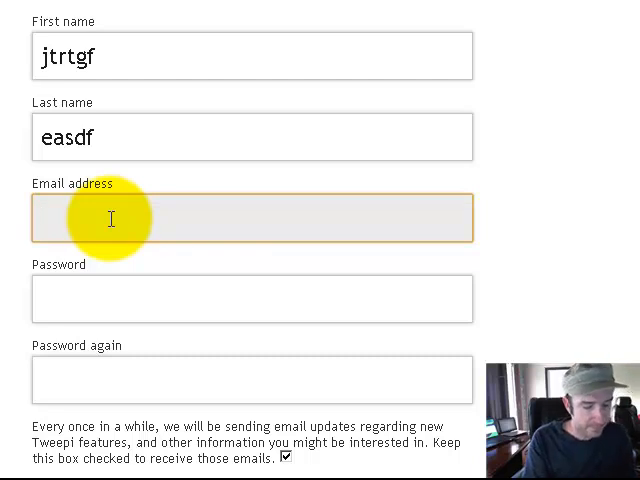
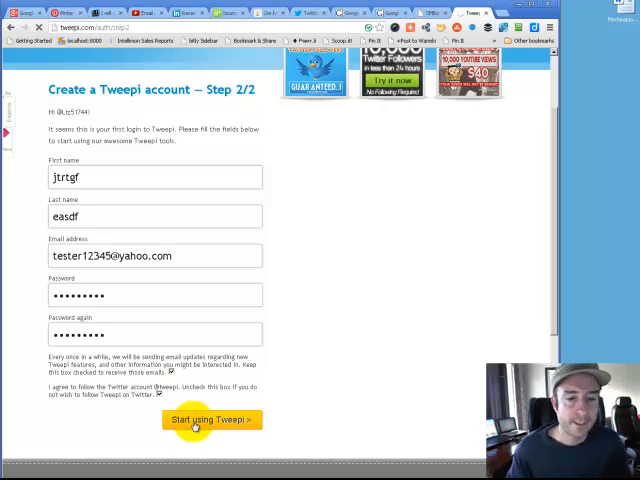
pyautogui.click(210, 419)
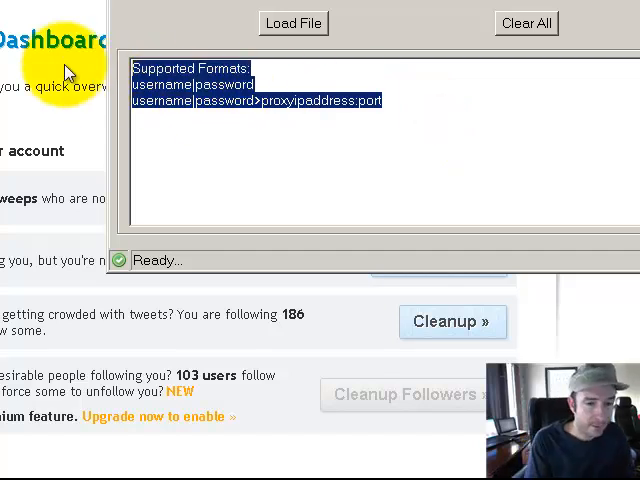
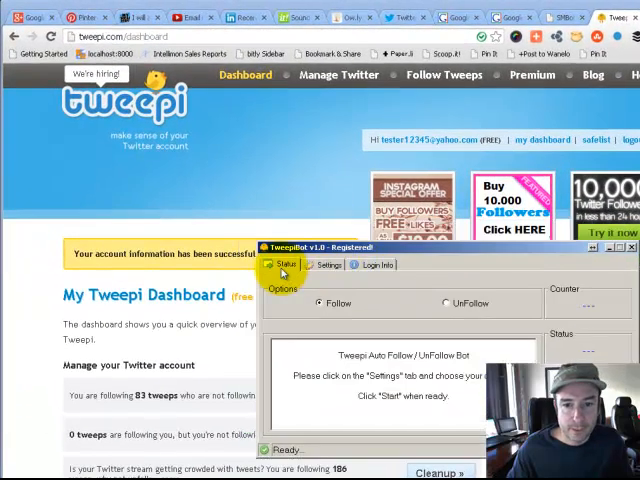
pyautogui.click(446, 303)
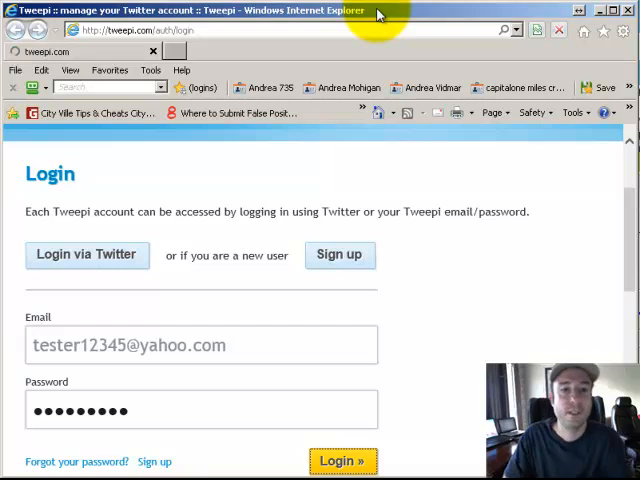
# Step: Start the unfollow run and scroll through the first Flush page batches
pyautogui.click(342, 460)
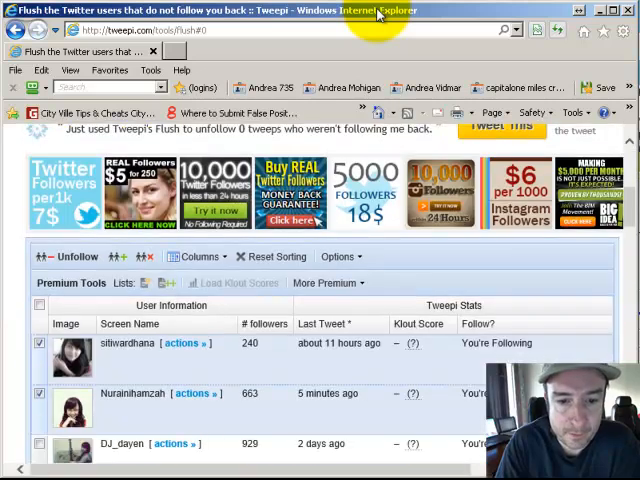
pyautogui.scroll(-3)
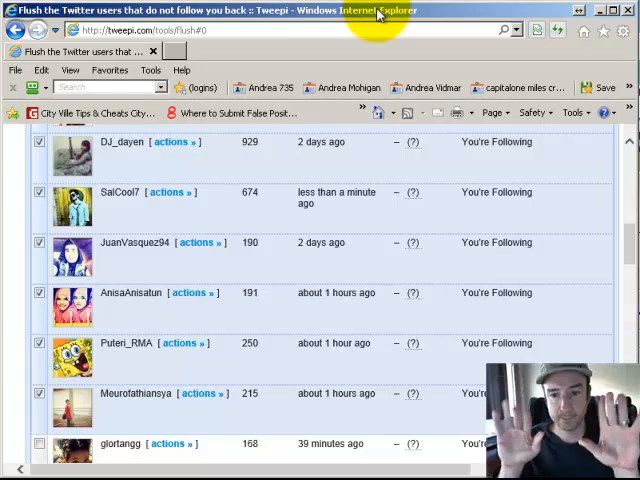
pyautogui.scroll(-3)
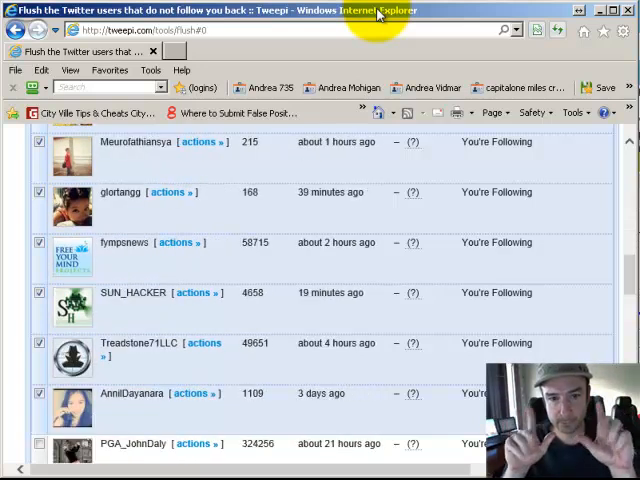
pyautogui.scroll(-3)
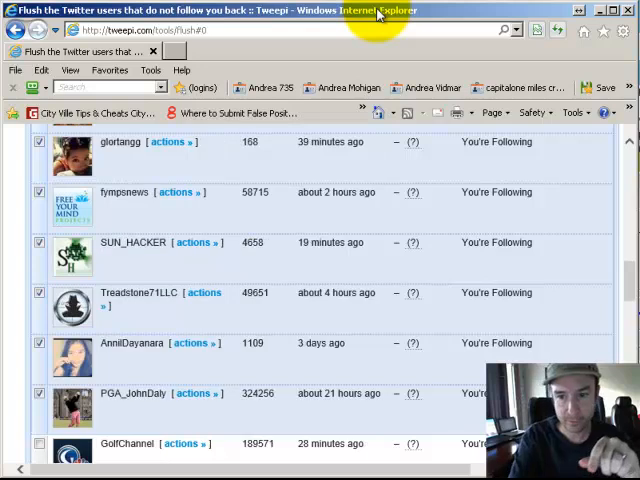
pyautogui.scroll(-3)
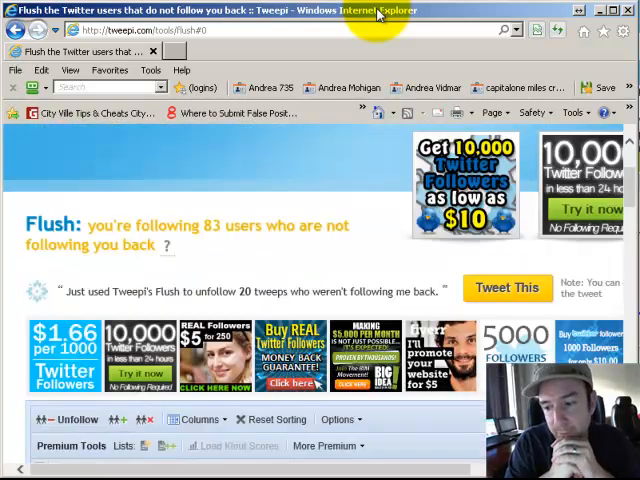
pyautogui.click(66, 419)
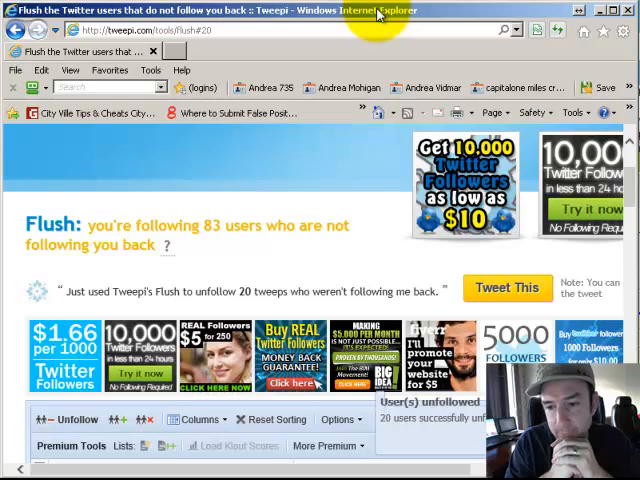
pyautogui.scroll(-3)
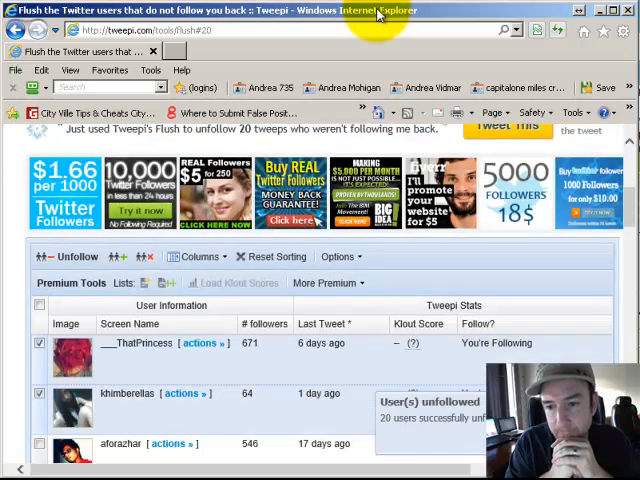
pyautogui.scroll(-3)
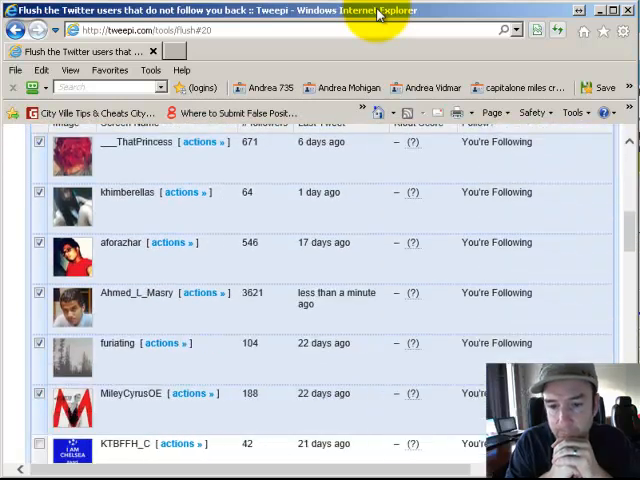
pyautogui.scroll(-3)
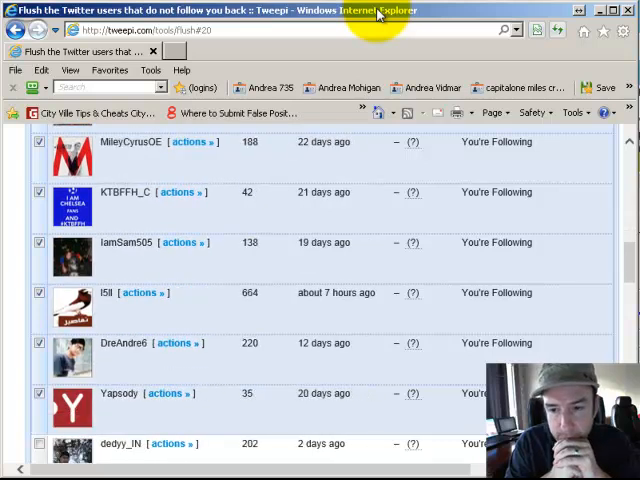
pyautogui.scroll(-3)
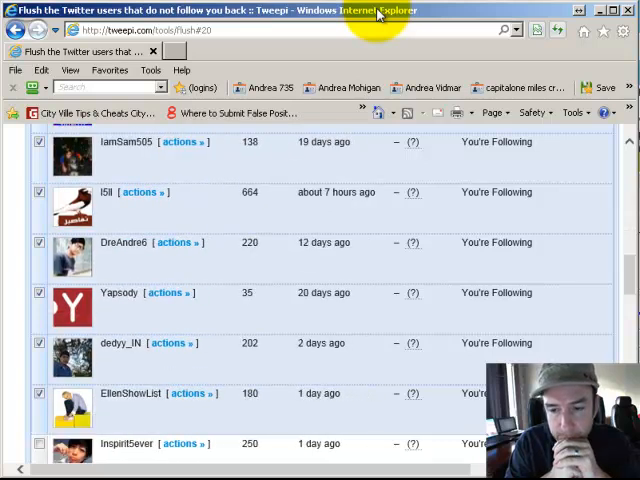
pyautogui.scroll(-3)
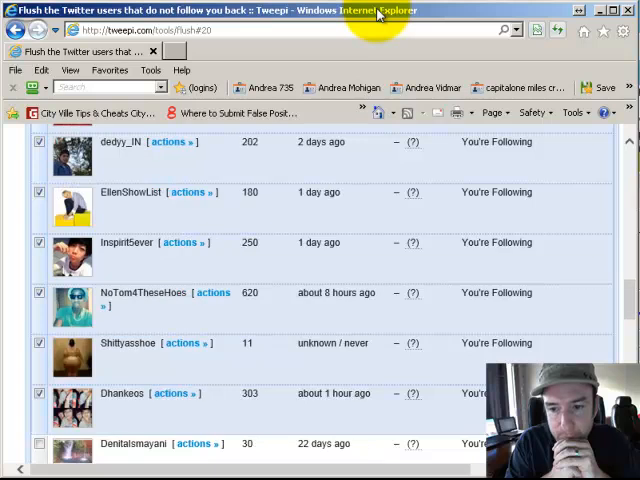
pyautogui.scroll(-3)
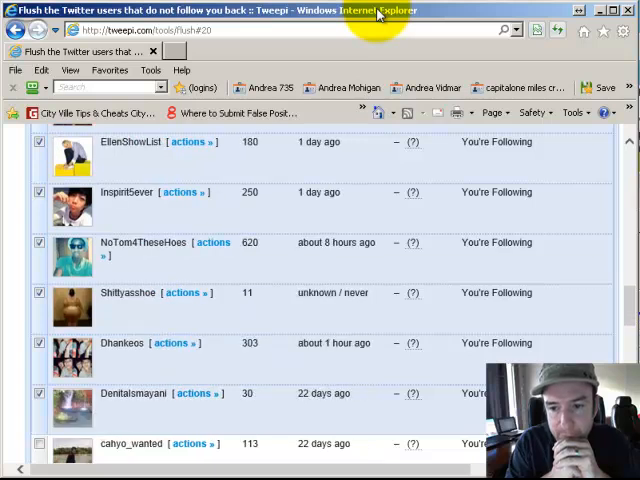
pyautogui.scroll(-3)
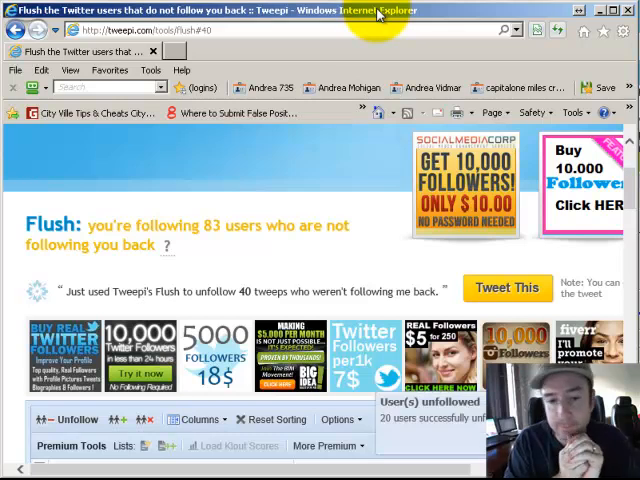
# Step: Keep scrolling the Flush batches until TweepiBot reports 81 users unfollowed
pyautogui.scroll(-3)
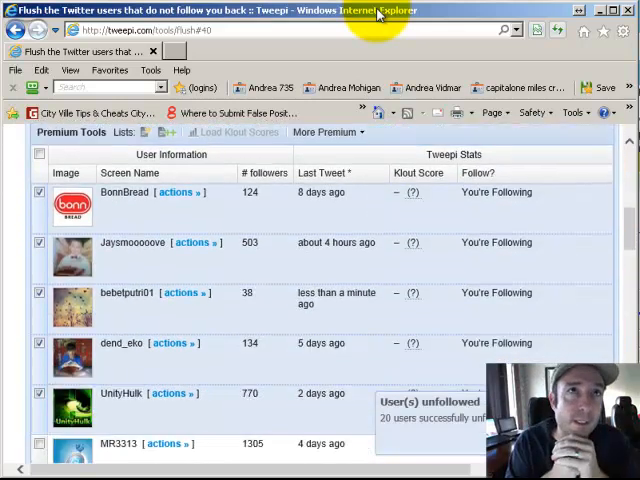
pyautogui.scroll(-3)
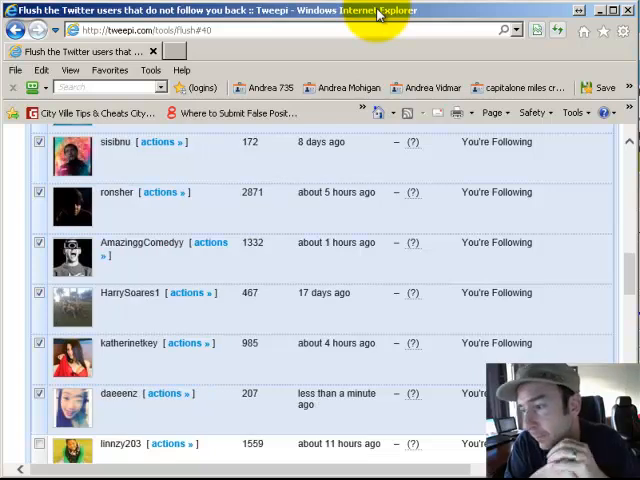
pyautogui.scroll(-3)
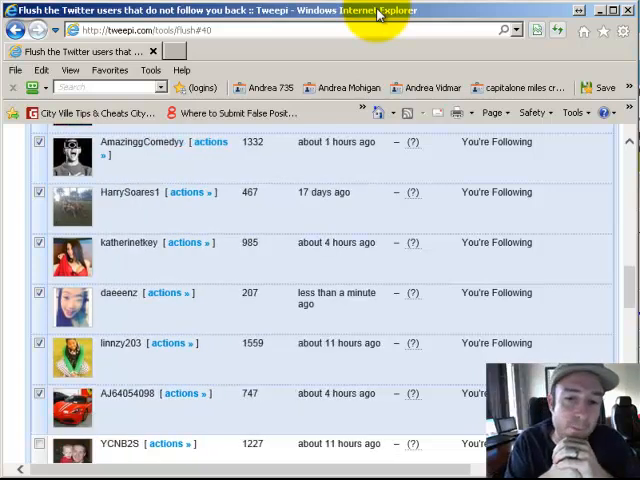
pyautogui.scroll(-3)
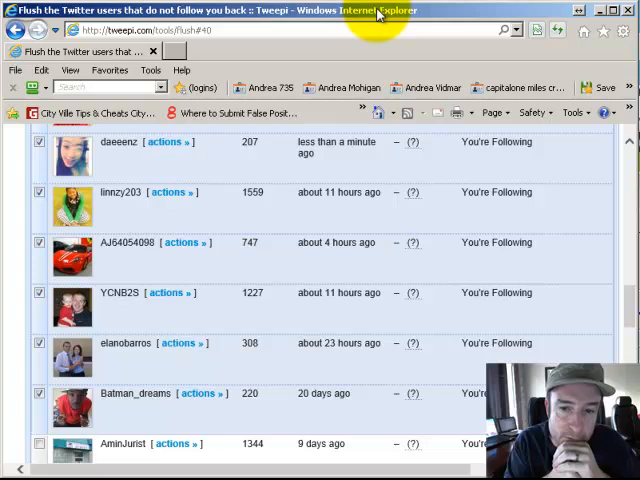
pyautogui.scroll(-3)
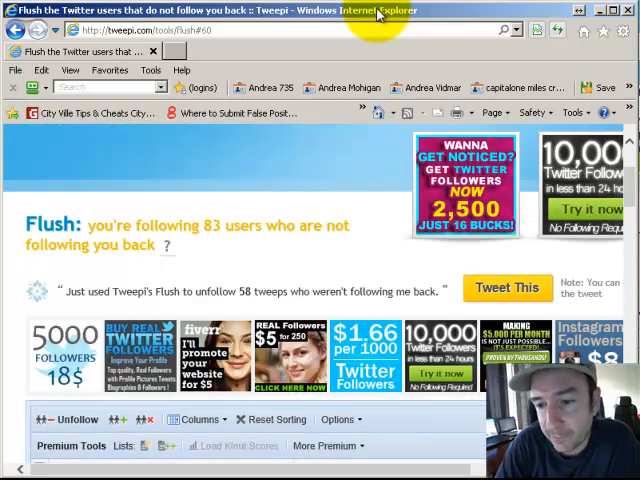
pyautogui.scroll(-3)
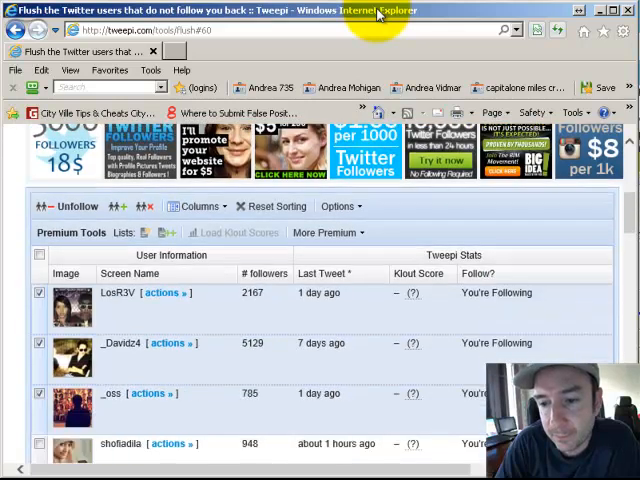
pyautogui.scroll(-3)
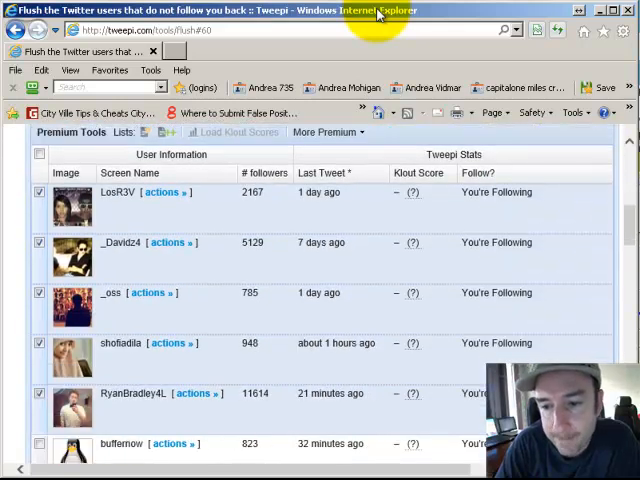
pyautogui.scroll(-3)
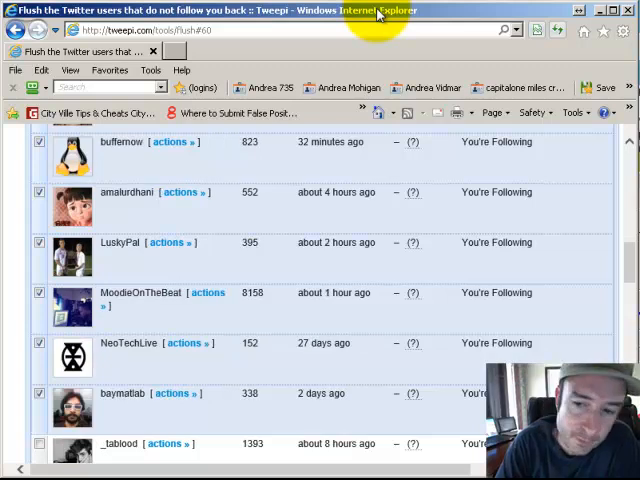
pyautogui.scroll(-3)
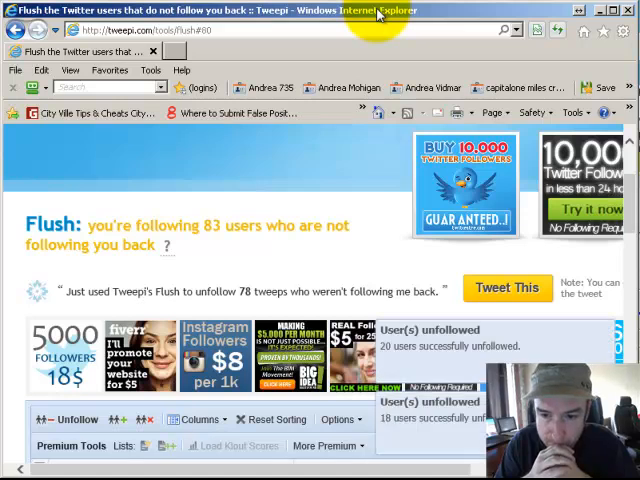
pyautogui.scroll(-3)
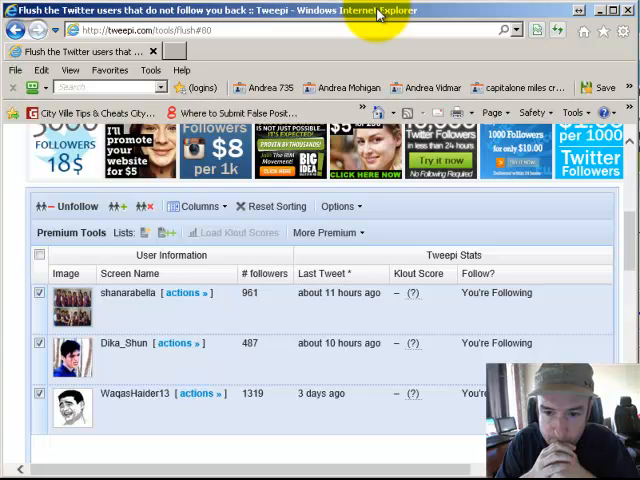
pyautogui.click(71, 206)
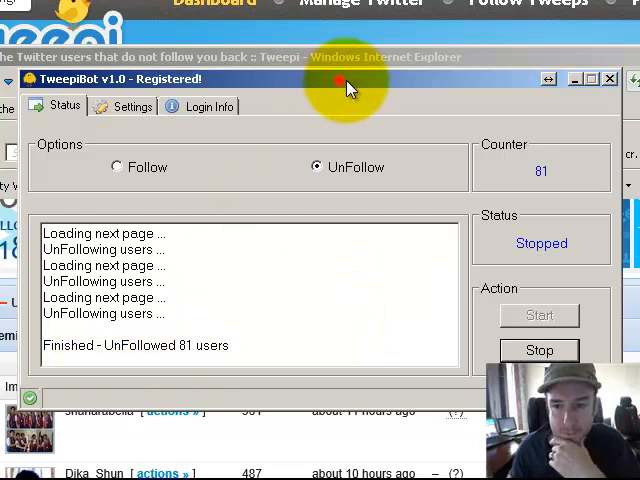
# Step: Close the finished run and return TweepiBot to its Unfollow-mode start screen
pyautogui.moveTo(350, 79); pyautogui.dragTo(513, 345)
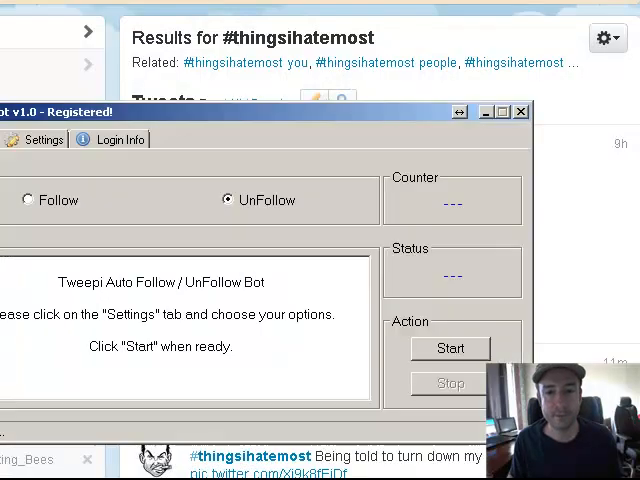
# Step: Switch the bot to Follow mode and set the keyword to 'OhDearOOMF'
pyautogui.click(22, 200)
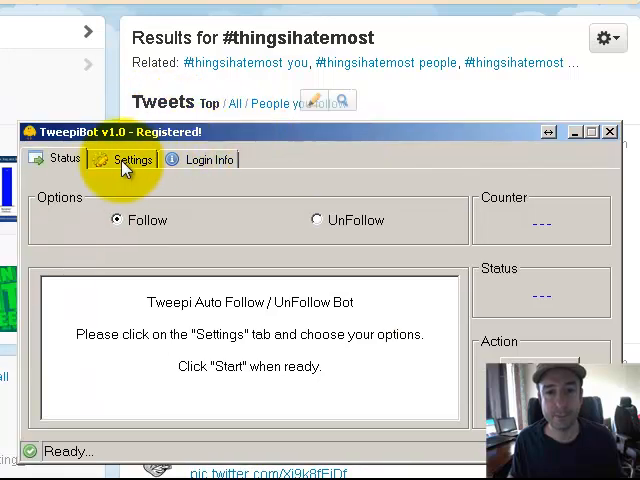
pyautogui.click(128, 159)
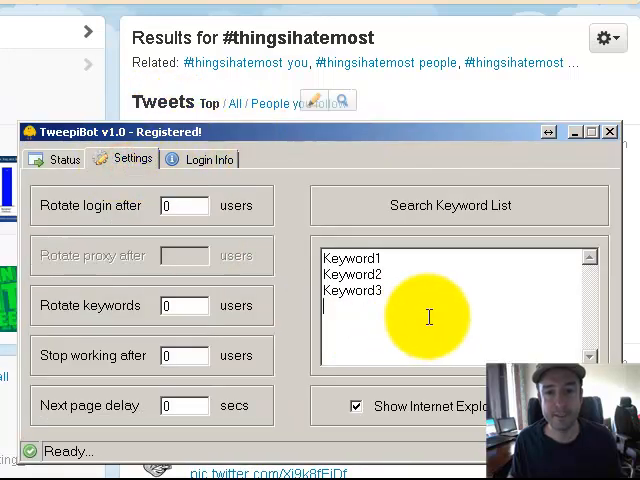
pyautogui.write('OhDearOOMF')
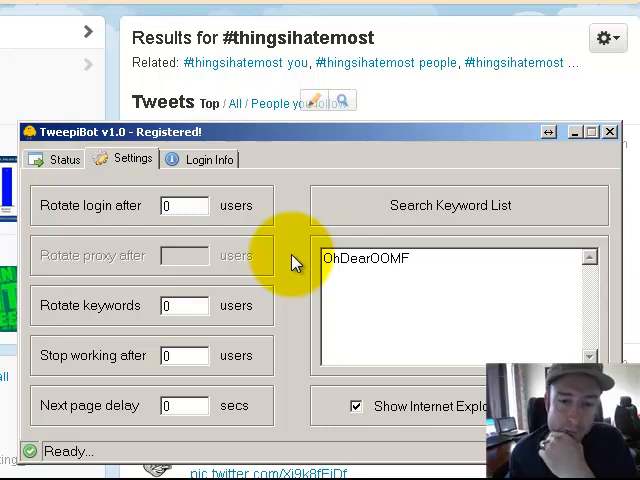
pyautogui.moveTo(248, 270)
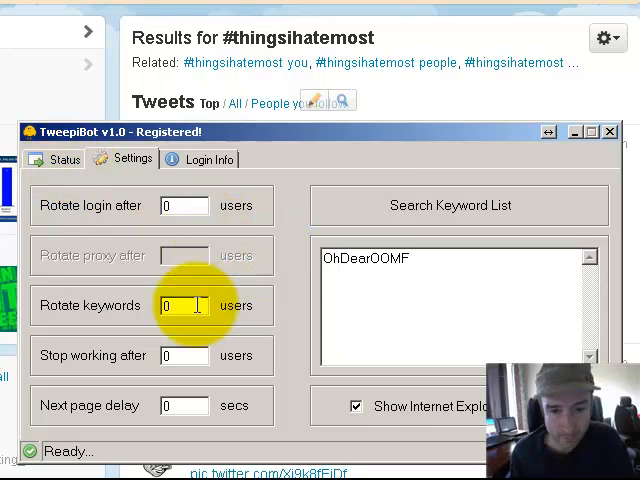
# Step: Review keyword rotation and the Stop working after limit, then start the bot
pyautogui.click(184, 205)
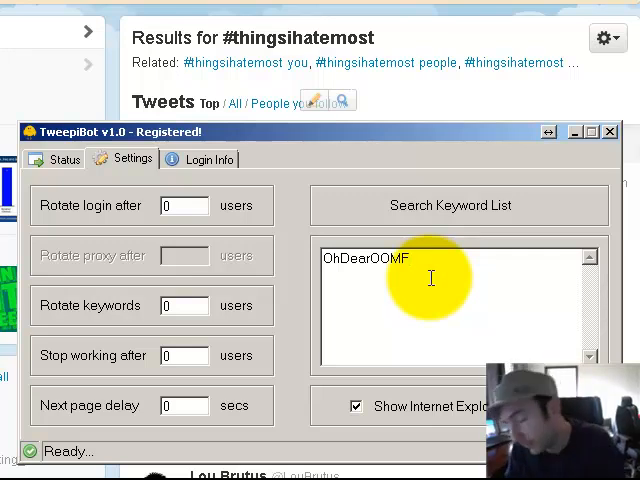
pyautogui.moveTo(195, 305)
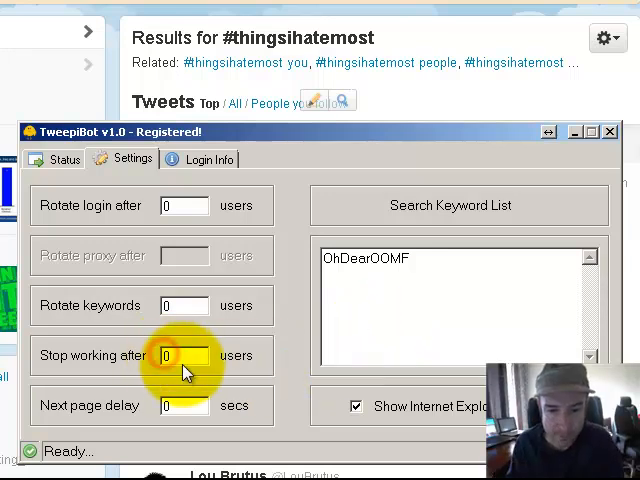
pyautogui.click(183, 355)
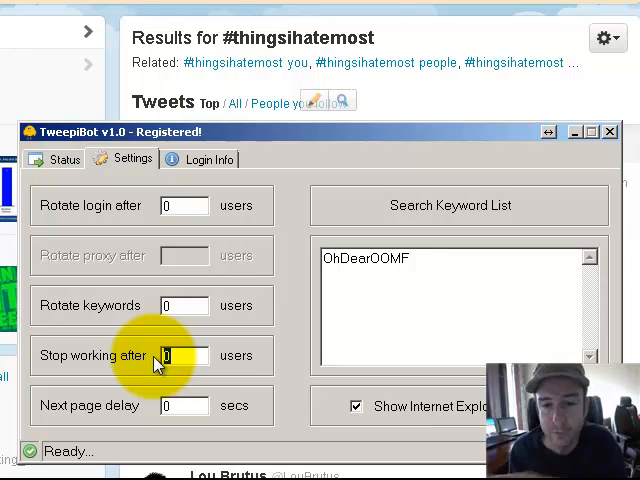
pyautogui.moveTo(137, 210)
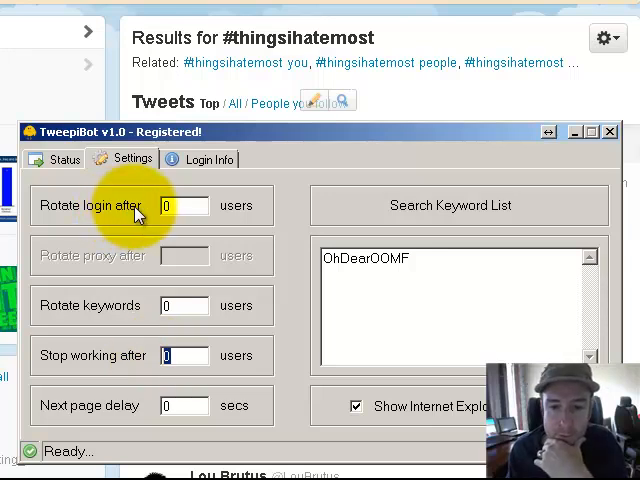
pyautogui.click(63, 158)
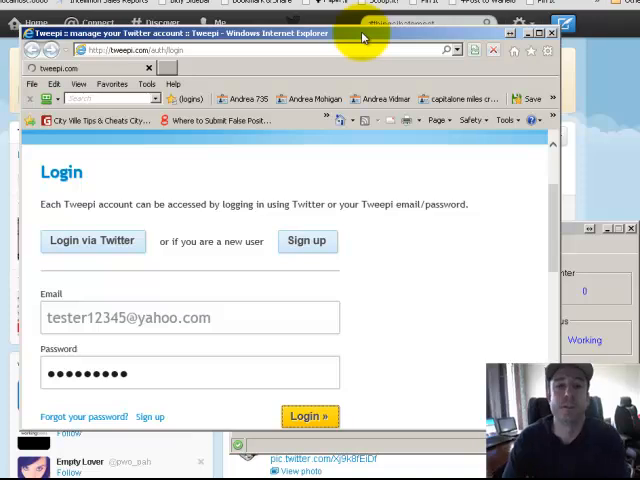
pyautogui.click(309, 416)
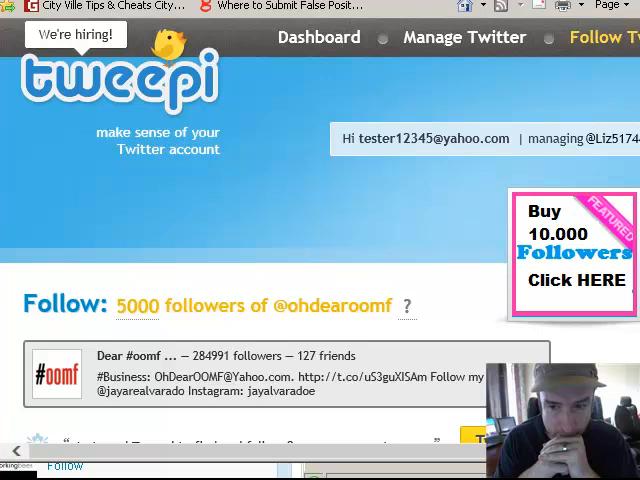
pyautogui.scroll(-3)
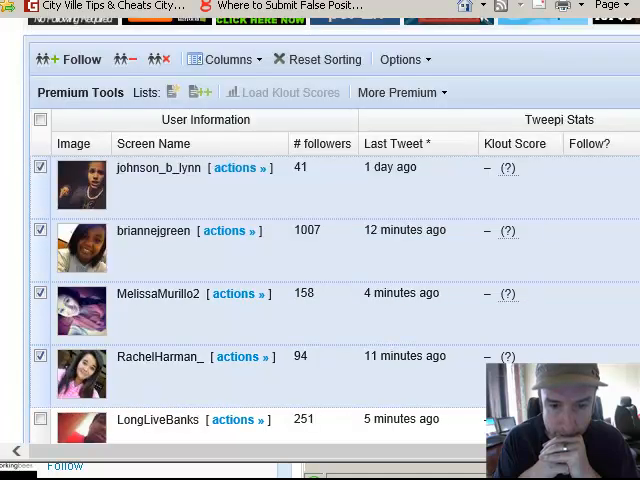
pyautogui.scroll(-3)
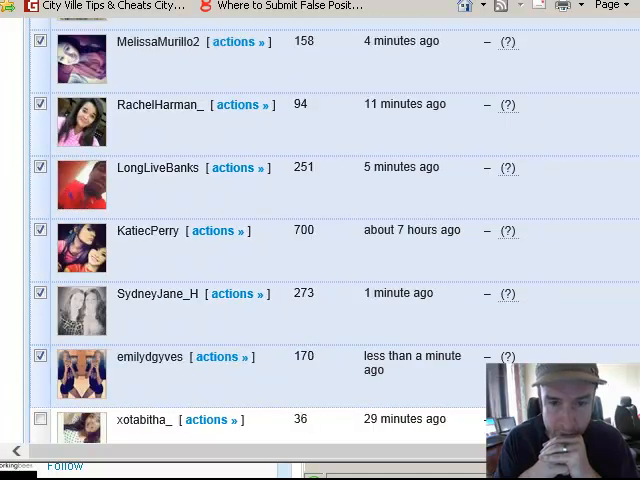
pyautogui.scroll(-3)
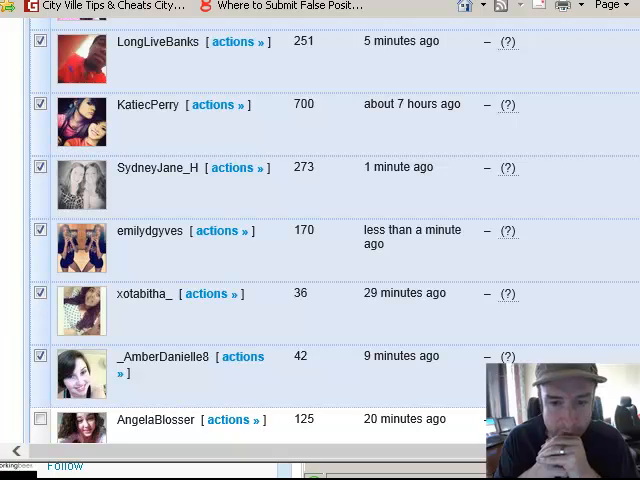
pyautogui.scroll(-3)
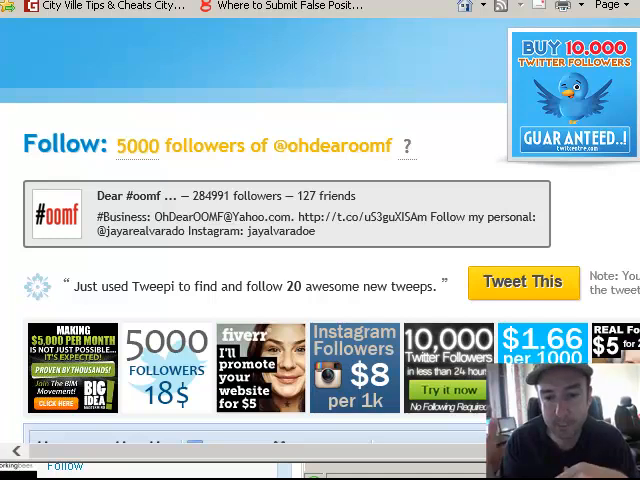
pyautogui.scroll(-3)
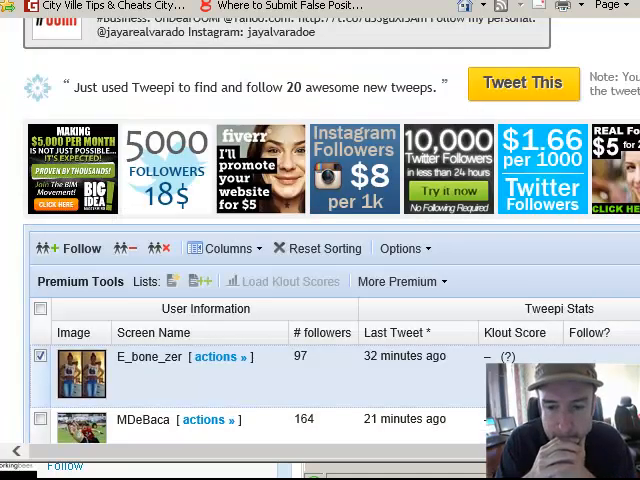
pyautogui.scroll(-3)
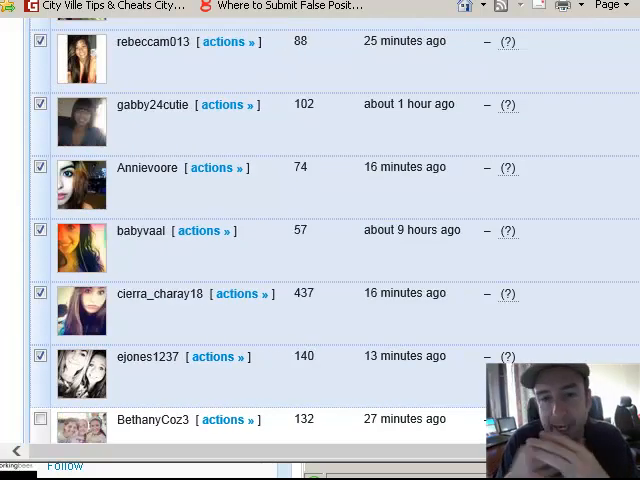
pyautogui.scroll(-3)
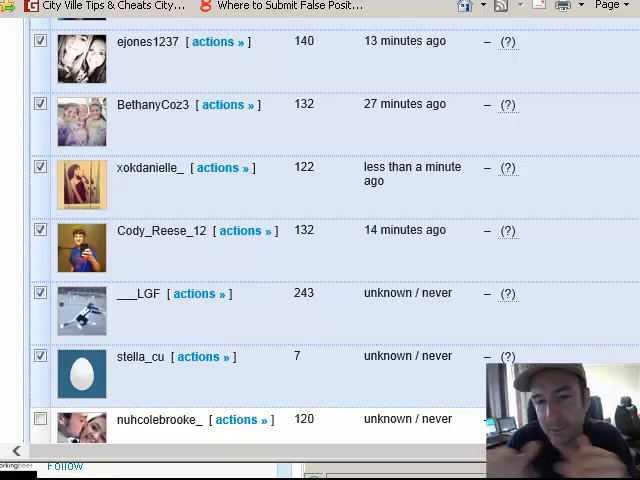
pyautogui.scroll(-3)
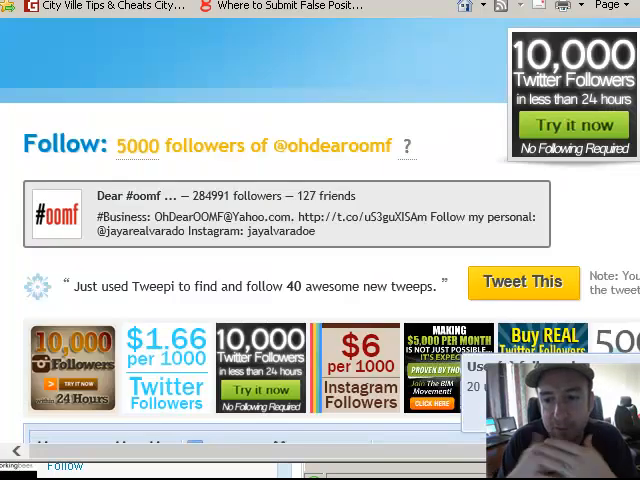
pyautogui.scroll(-3)
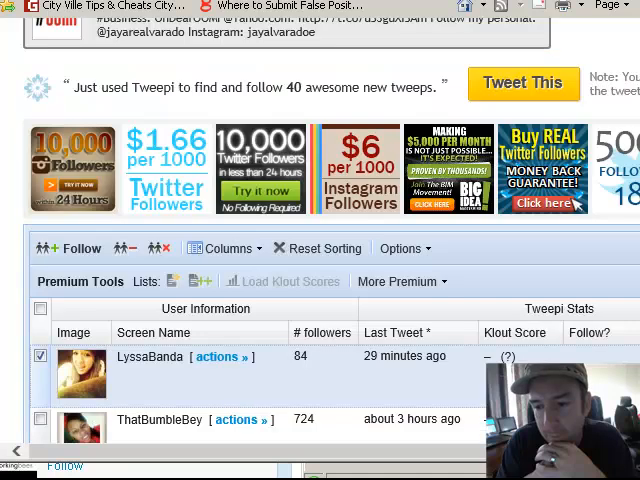
pyautogui.scroll(-3)
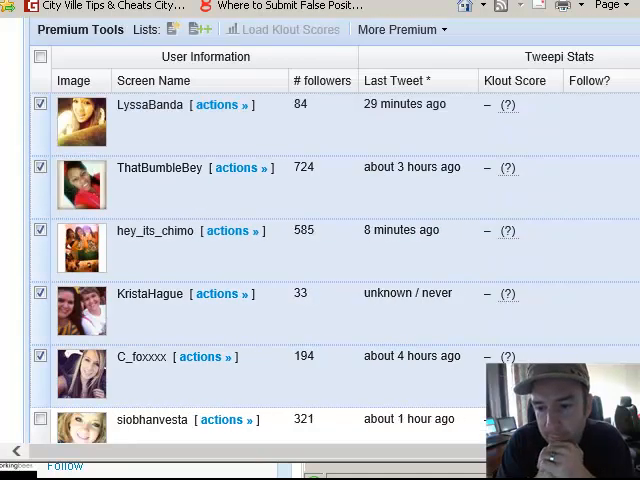
pyautogui.scroll(-3)
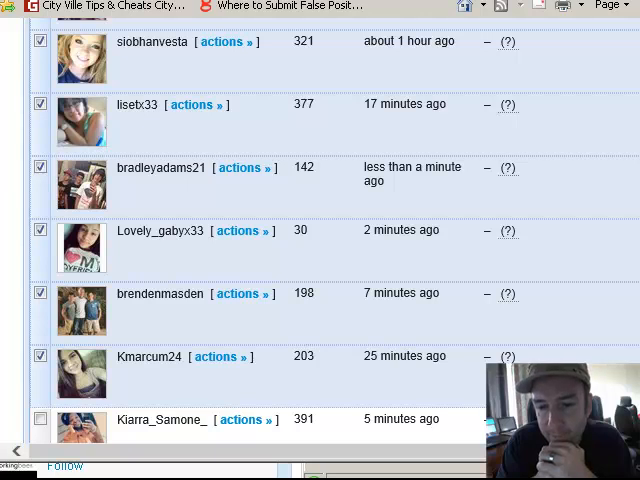
pyautogui.scroll(-3)
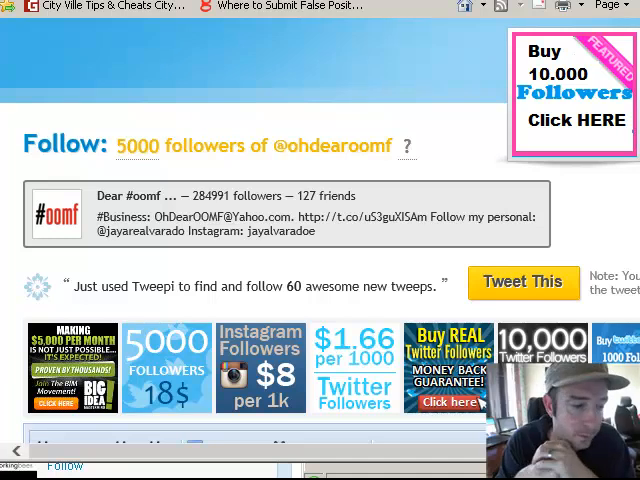
pyautogui.scroll(-3)
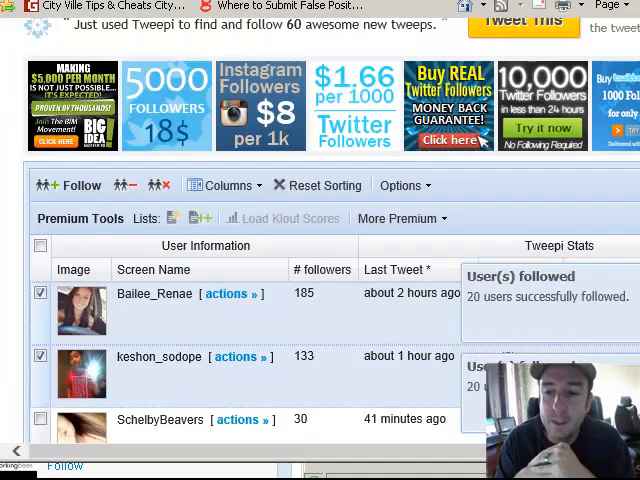
pyautogui.scroll(-3)
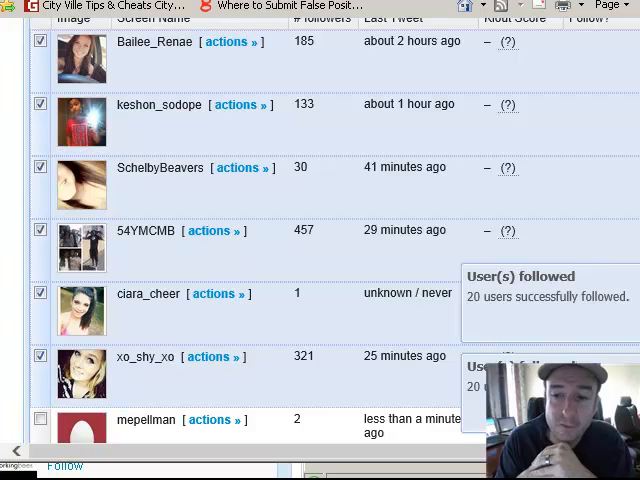
pyautogui.scroll(-3)
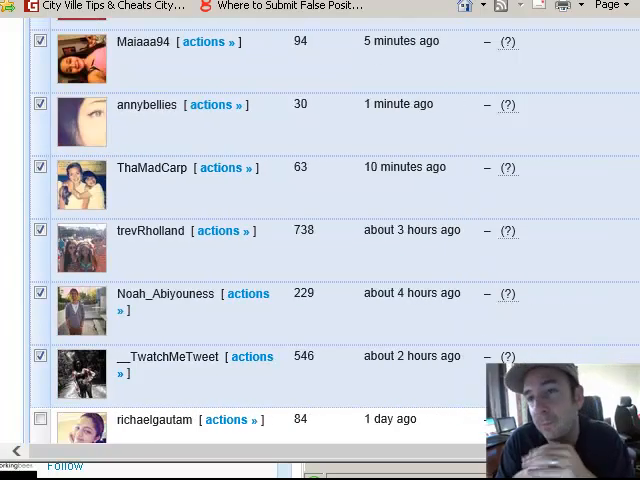
pyautogui.scroll(-3)
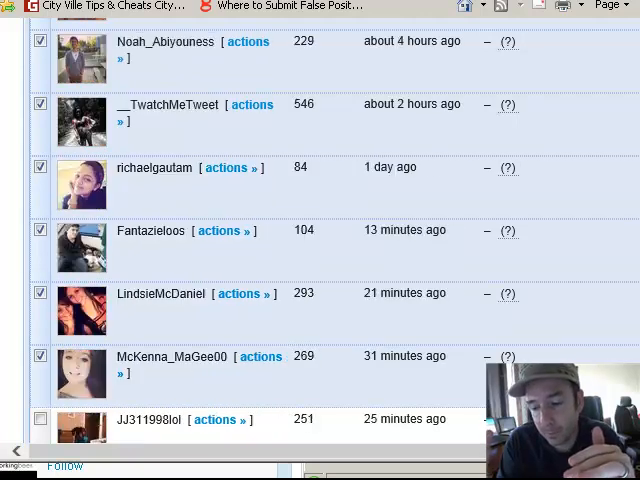
pyautogui.scroll(-3)
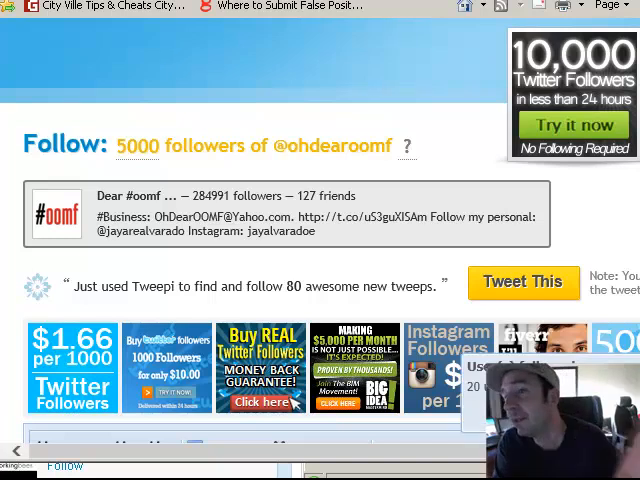
pyautogui.scroll(-3)
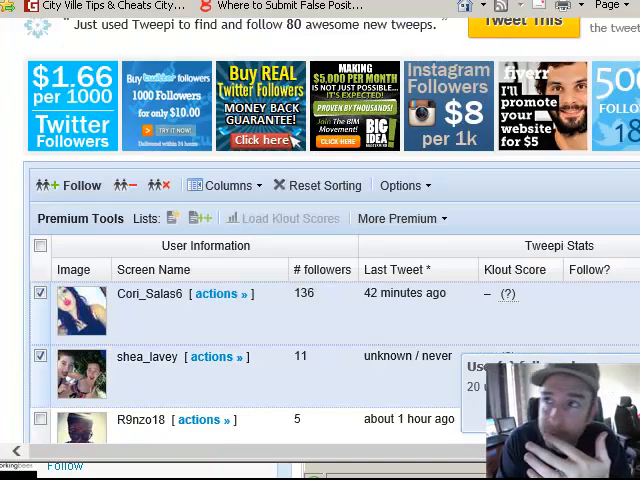
pyautogui.scroll(-3)
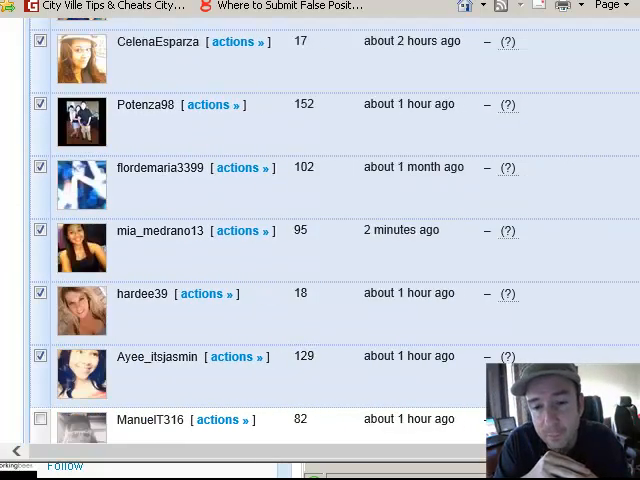
pyautogui.scroll(-3)
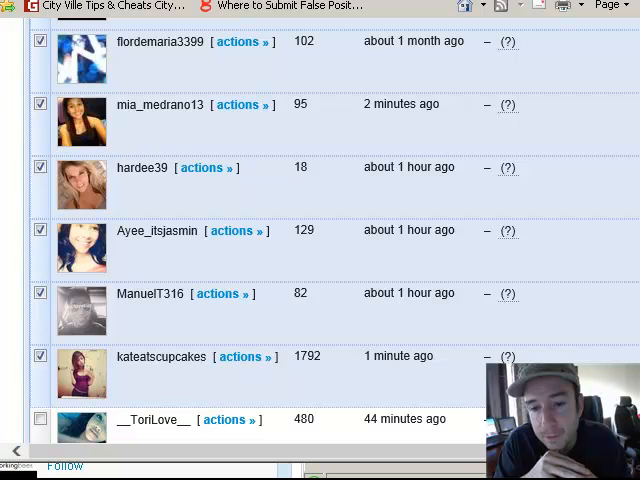
pyautogui.scroll(-3)
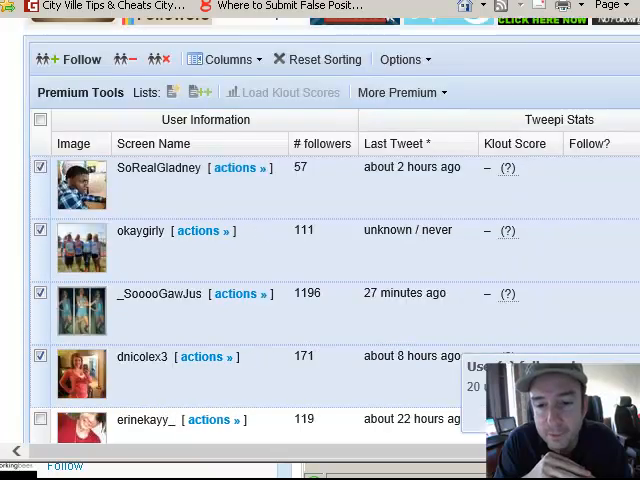
pyautogui.scroll(-3)
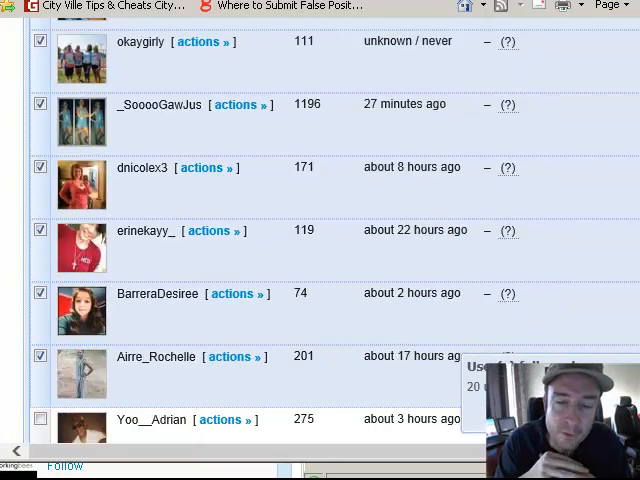
pyautogui.scroll(-3)
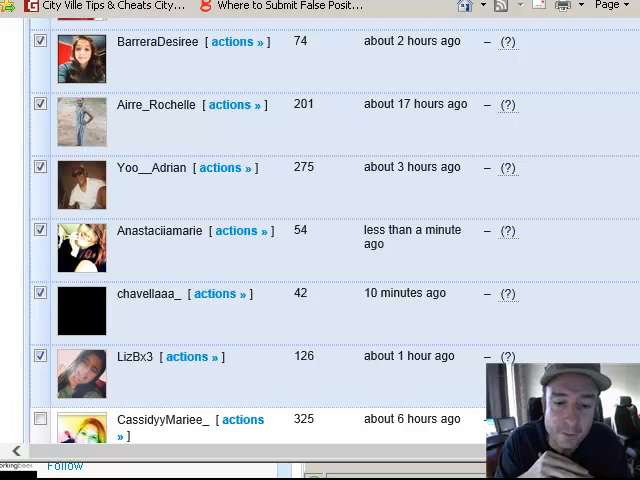
pyautogui.scroll(-3)
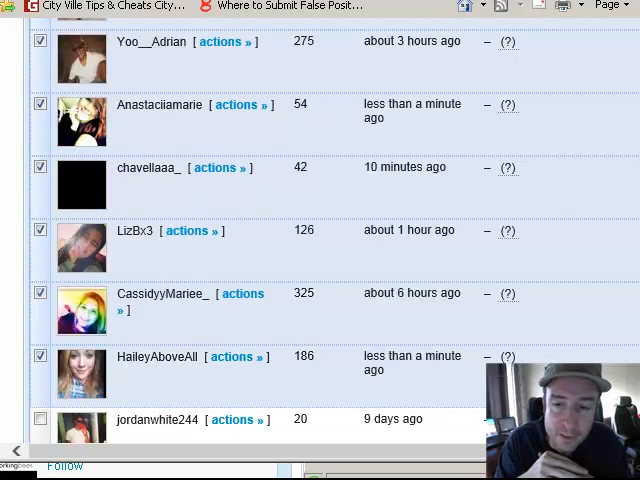
pyautogui.scroll(-3)
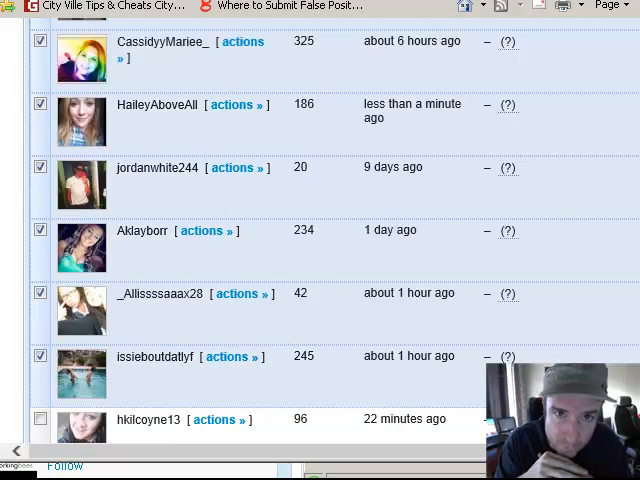
pyautogui.scroll(-3)
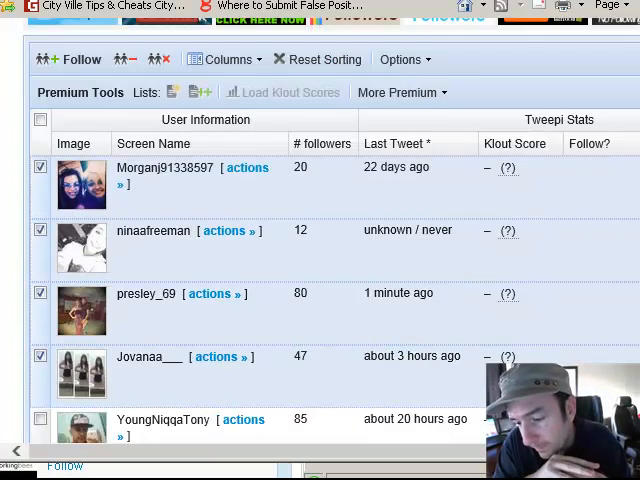
pyautogui.scroll(-3)
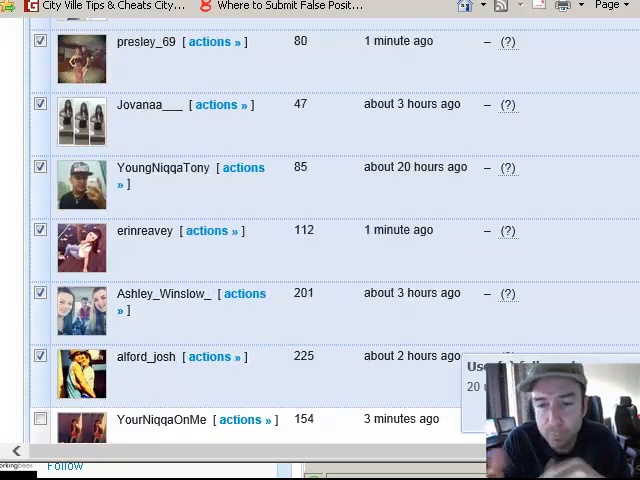
pyautogui.scroll(-3)
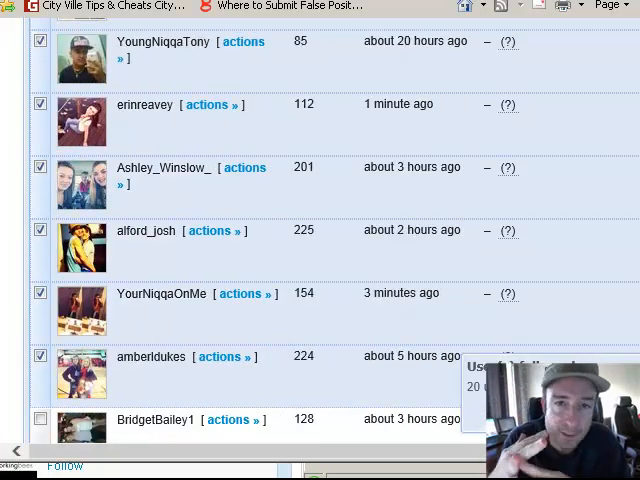
pyautogui.scroll(-3)
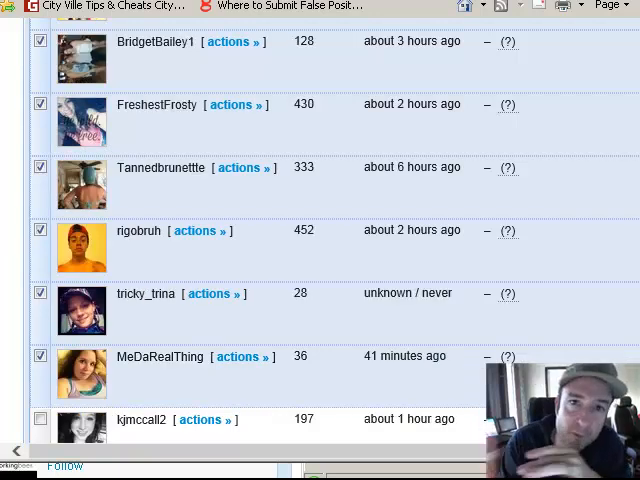
pyautogui.scroll(-3)
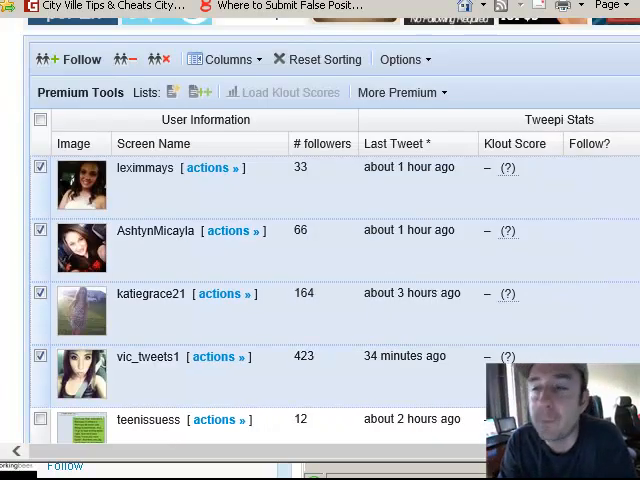
pyautogui.scroll(-3)
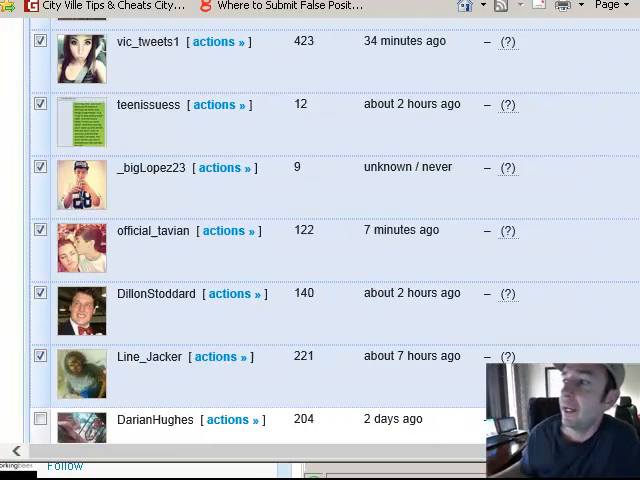
pyautogui.scroll(-3)
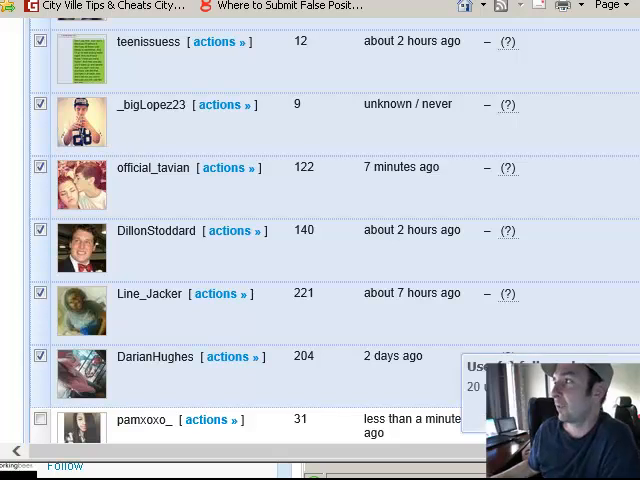
pyautogui.scroll(-3)
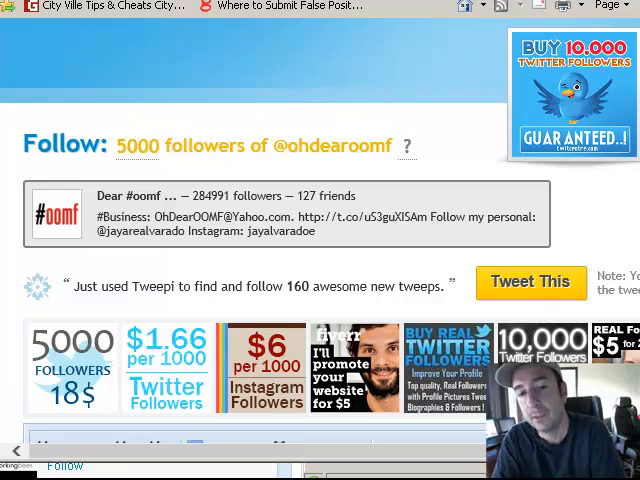
# Step: Scroll through the last Tweepi result pages until TweepiBot returns to Ready in Follow mode
pyautogui.scroll(-3)
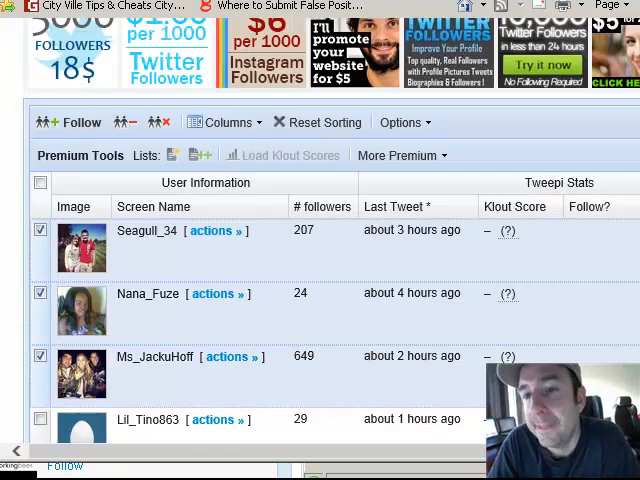
pyautogui.scroll(-3)
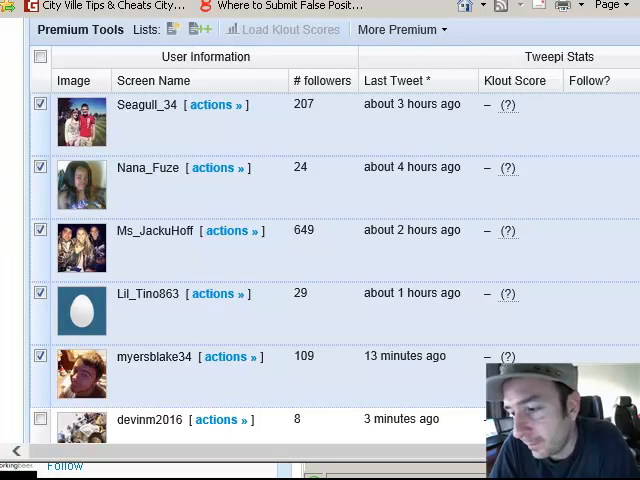
pyautogui.scroll(-3)
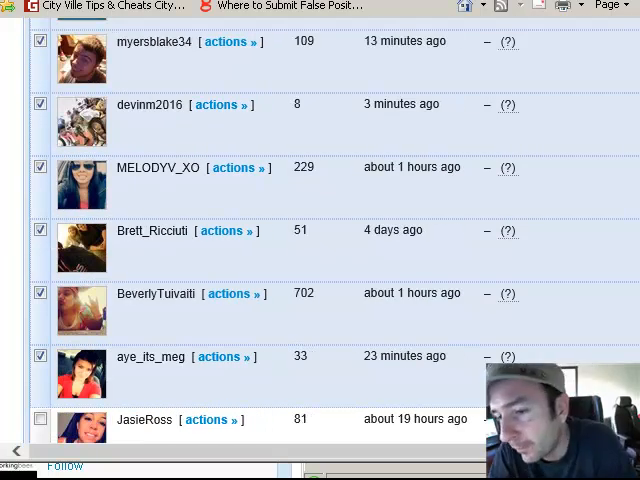
pyautogui.scroll(-3)
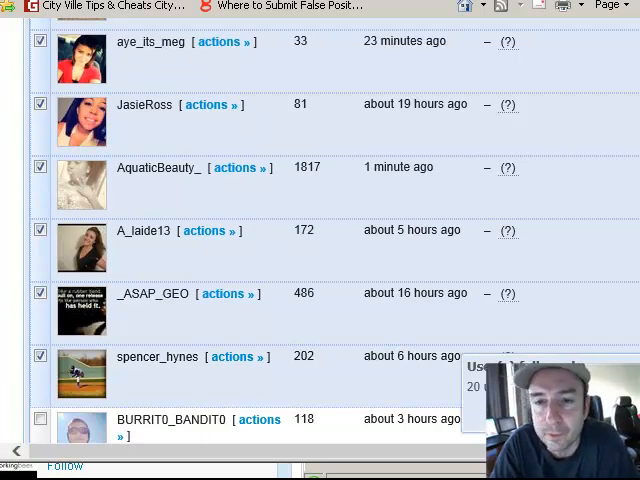
pyautogui.scroll(-3)
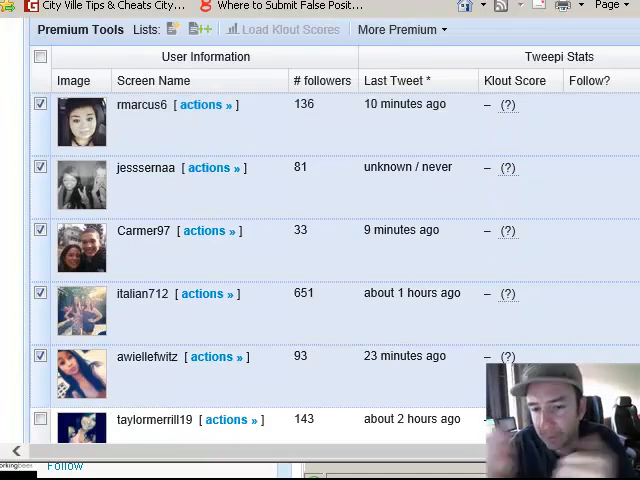
pyautogui.scroll(-3)
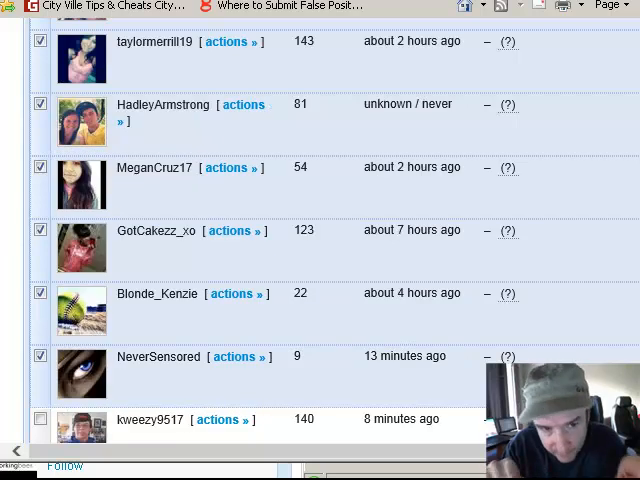
pyautogui.scroll(-3)
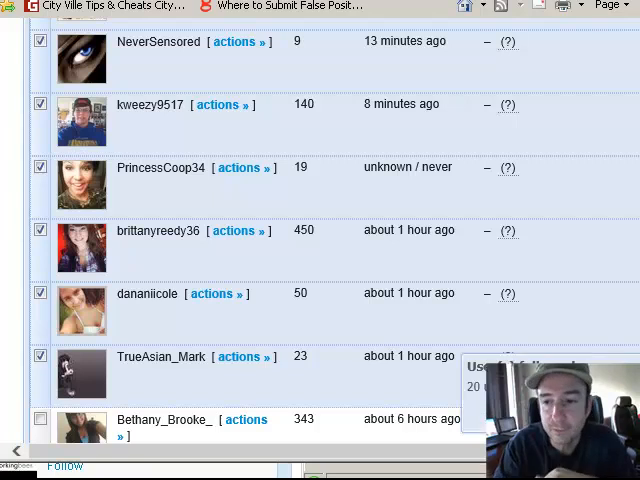
pyautogui.scroll(-3)
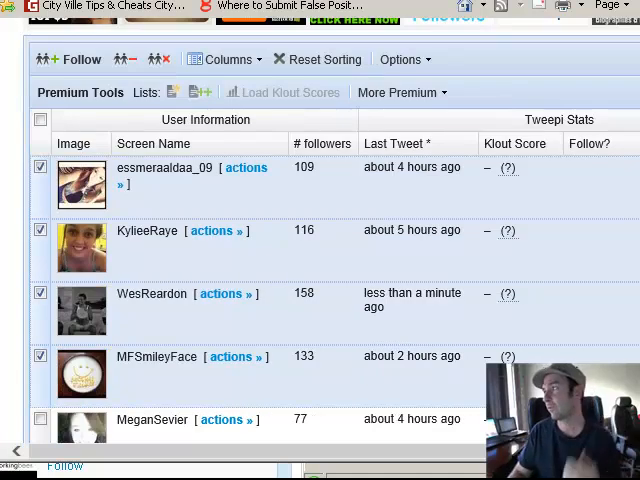
pyautogui.scroll(-3)
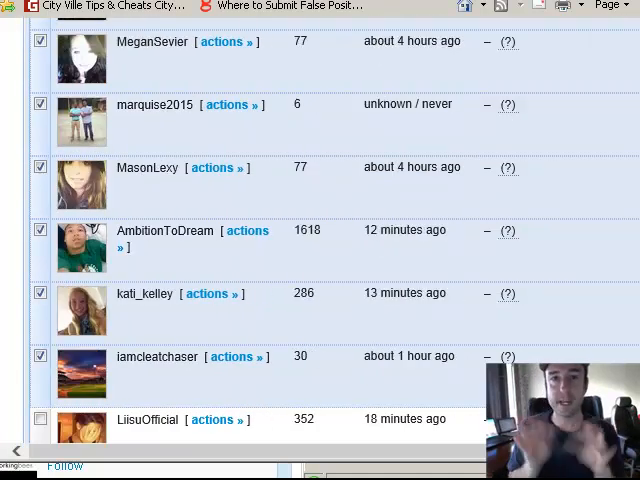
pyautogui.scroll(-3)
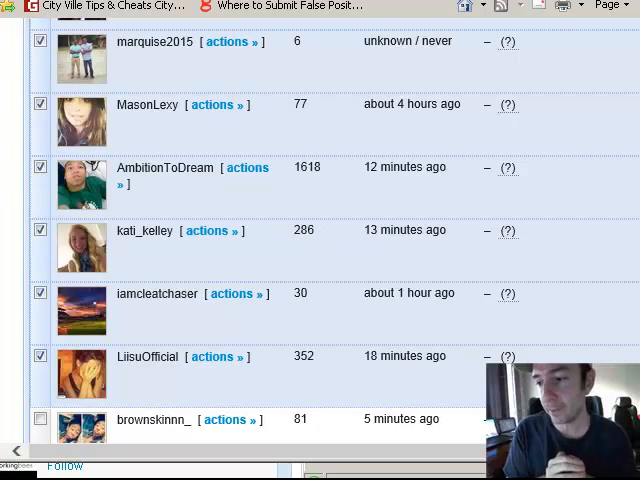
pyautogui.scroll(-3)
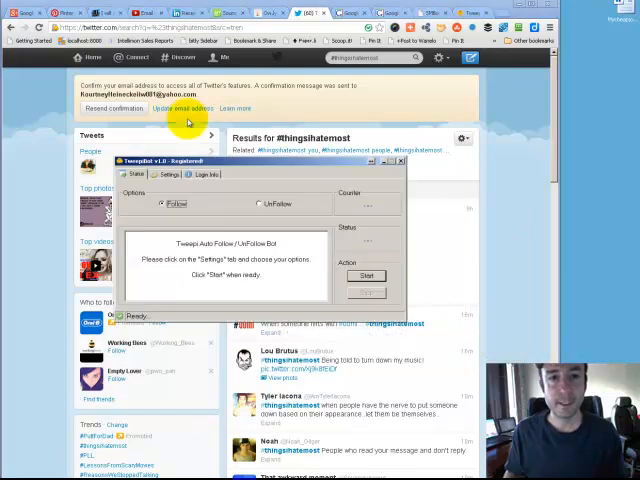
# Step: Review new follows under Connect and the Following/Followers counts under Me, closing a profile summary
pyautogui.click(133, 57)
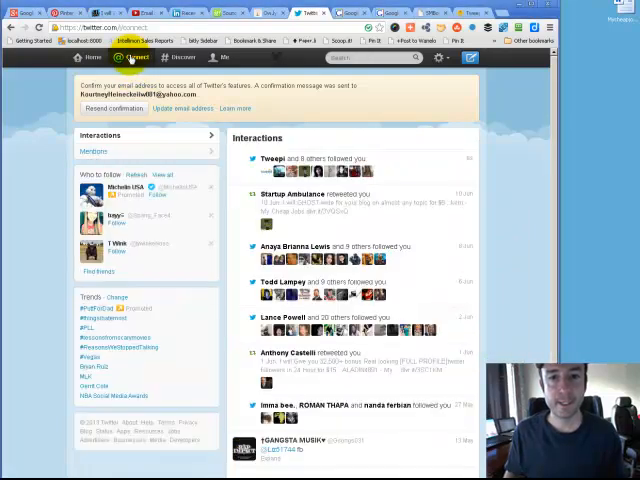
pyautogui.click(224, 57)
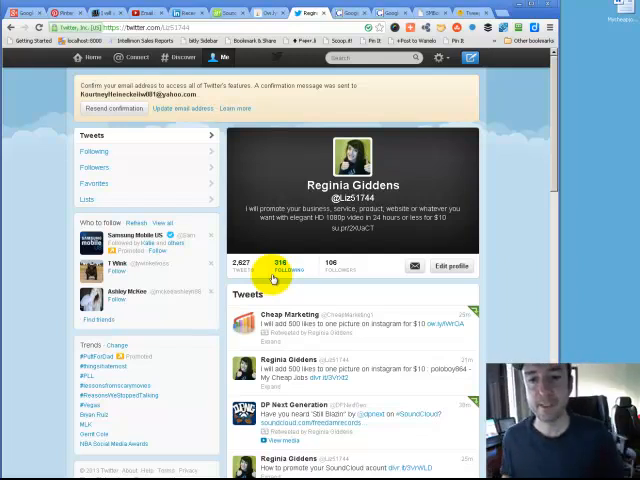
pyautogui.click(131, 57)
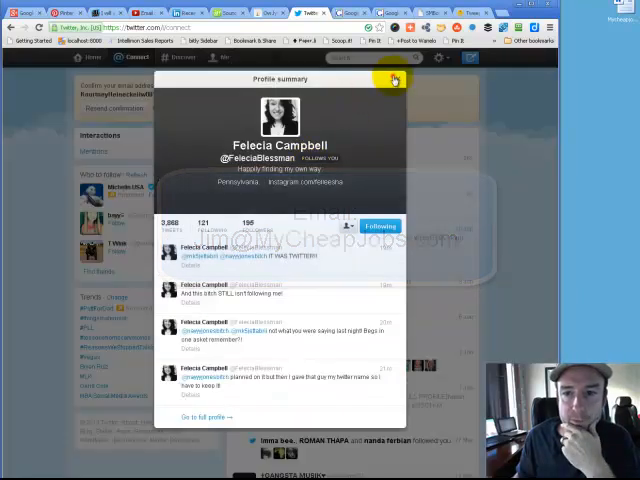
pyautogui.click(393, 80)
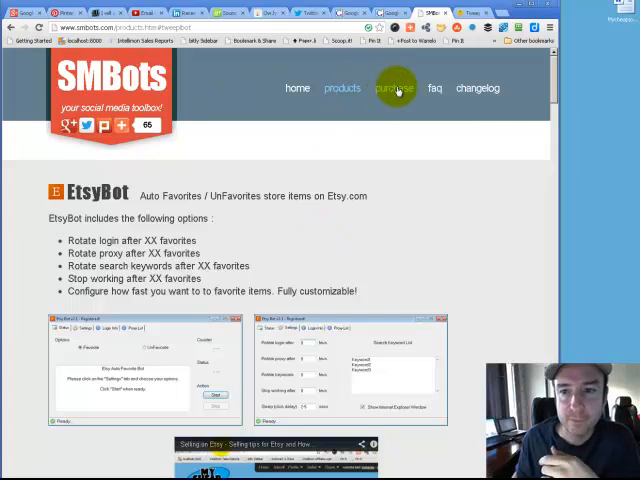
pyautogui.click(395, 88)
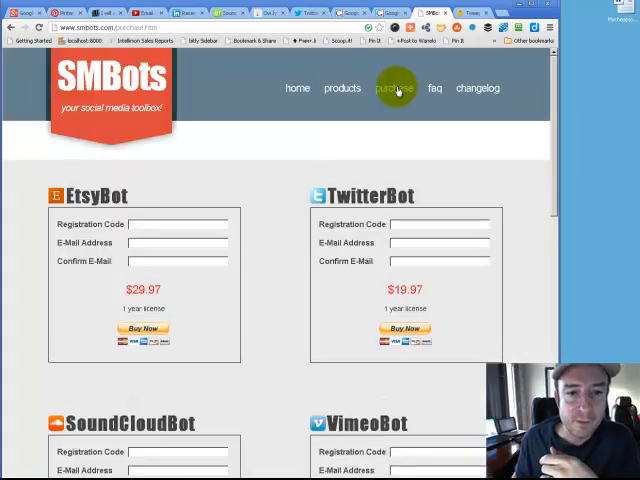
pyautogui.scroll(-3)
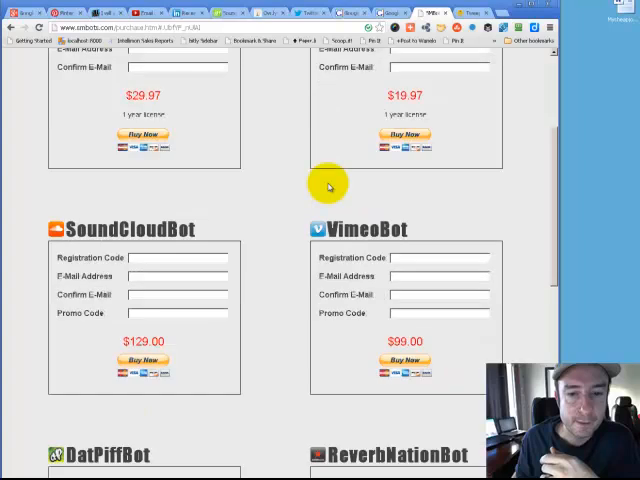
pyautogui.scroll(-3)
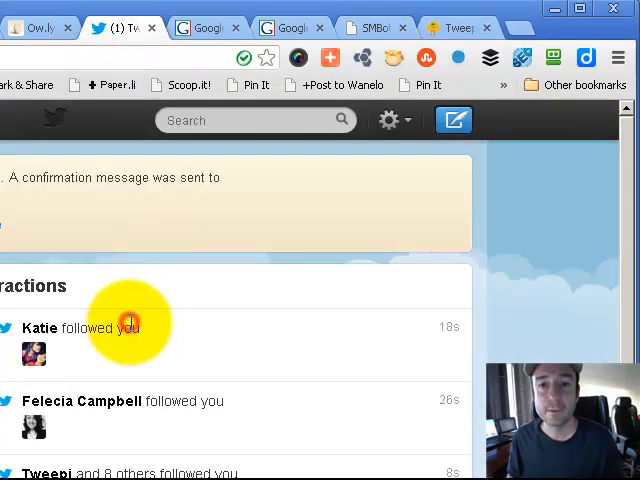
pyautogui.click(40, 327)
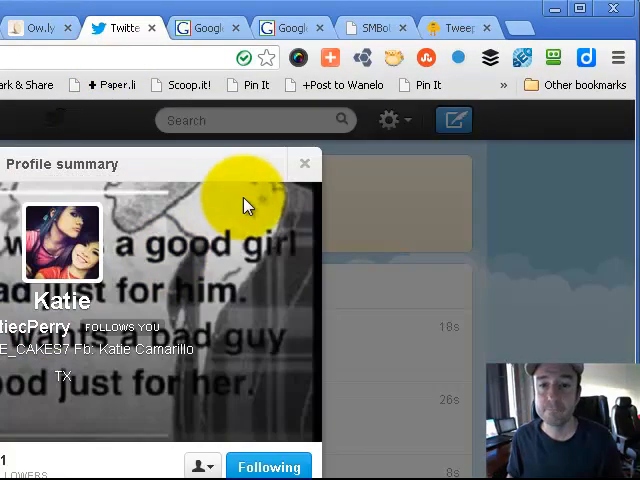